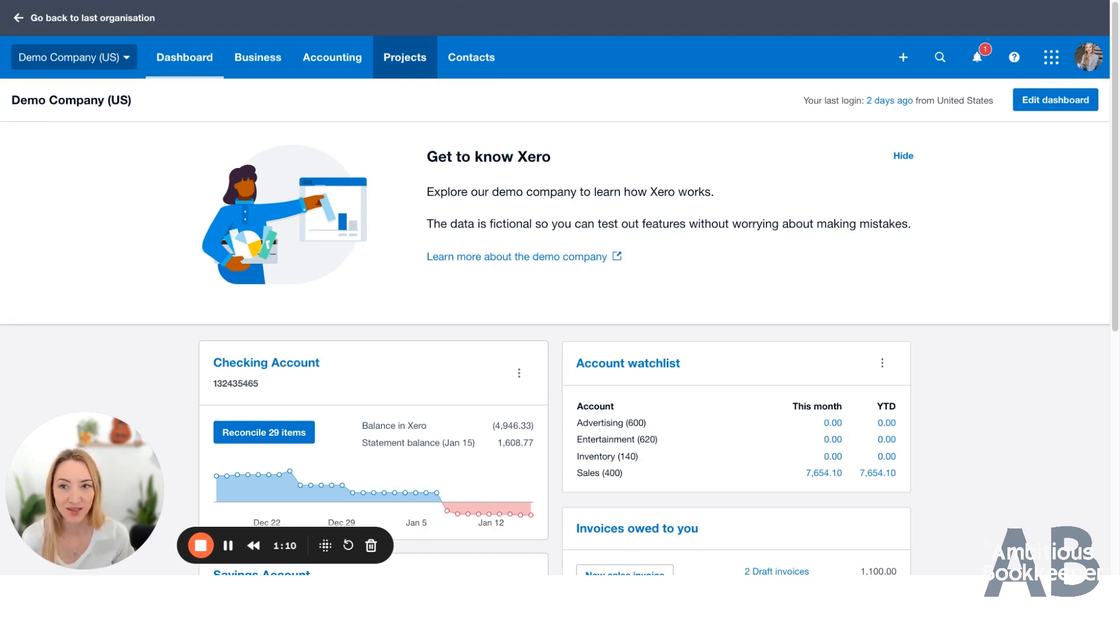
Go to Accounting > Bank accounts and review the Checking Account with 29 items to reconcile
{"action": "left_click", "coordinate": [331, 57]}
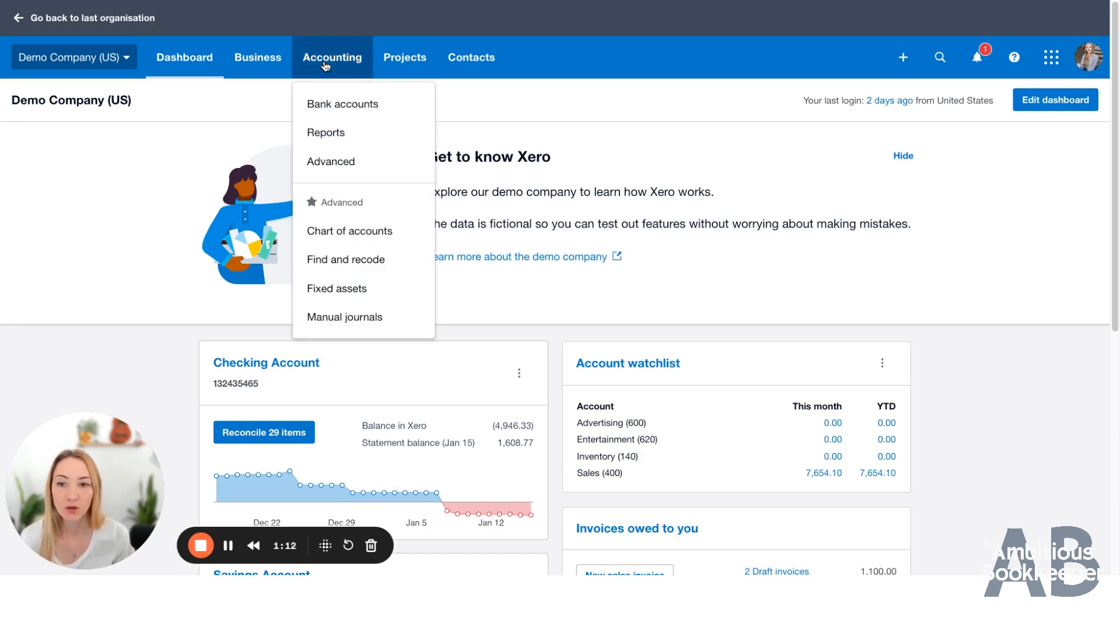
{"action": "mouse_move", "coordinate": [326, 132]}
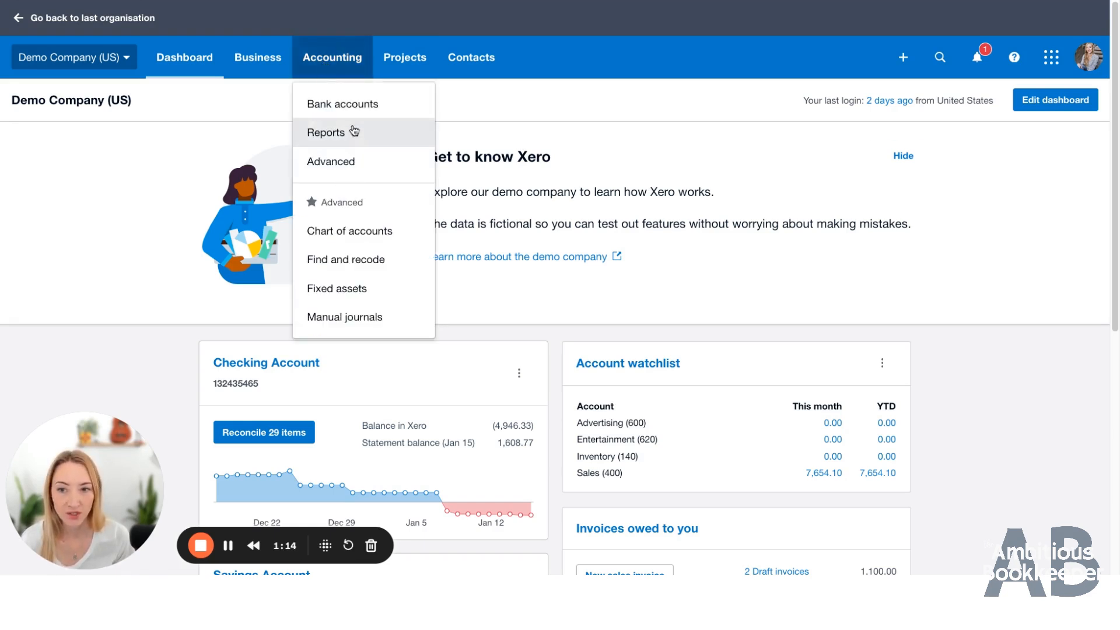
{"action": "left_click", "coordinate": [342, 104]}
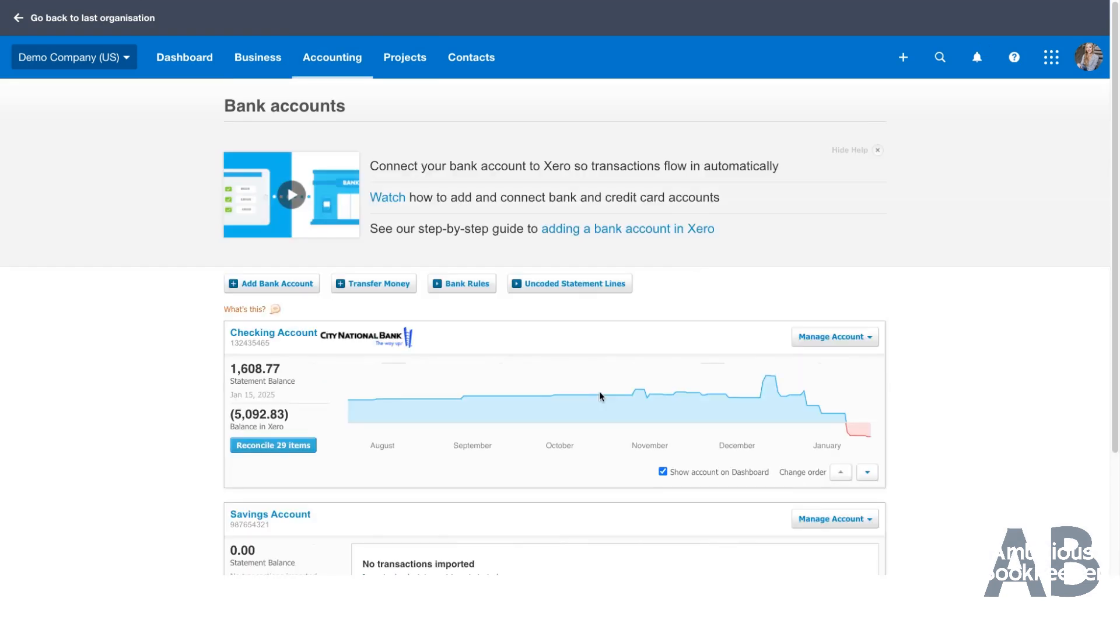
{"action": "scroll", "scroll_direction": "down", "scroll_amount": 3}
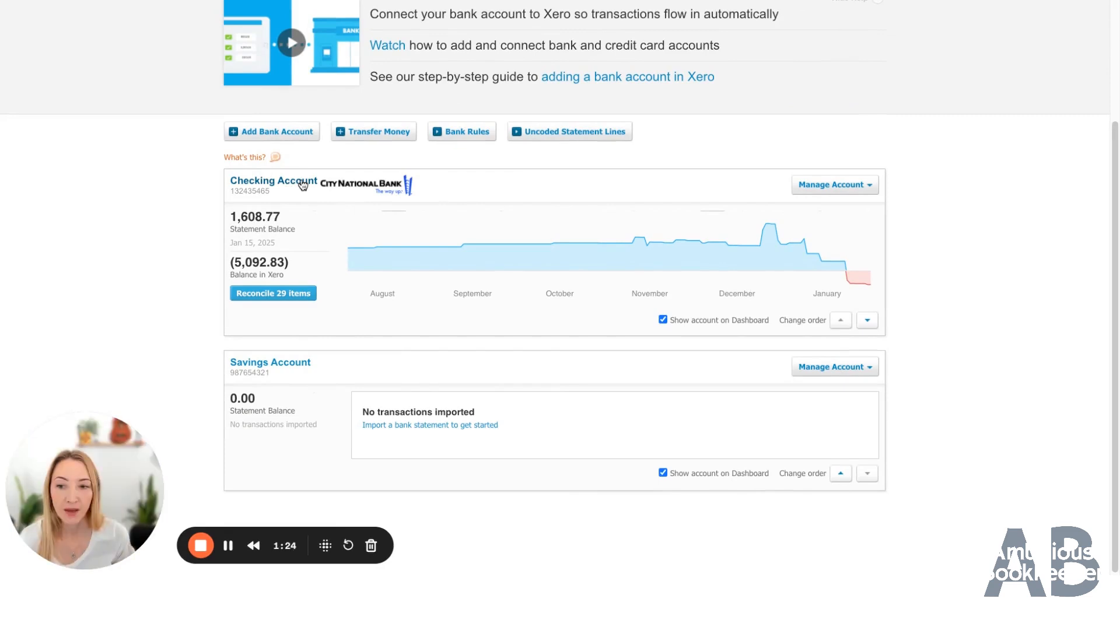
{"action": "mouse_move", "coordinate": [277, 265]}
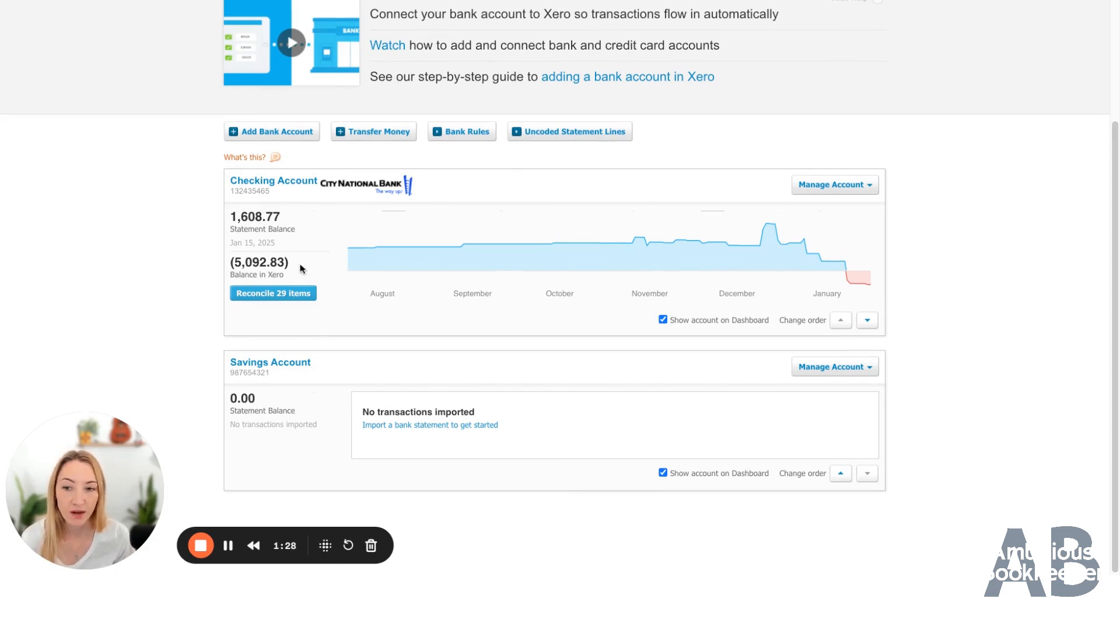
{"action": "mouse_move", "coordinate": [290, 222]}
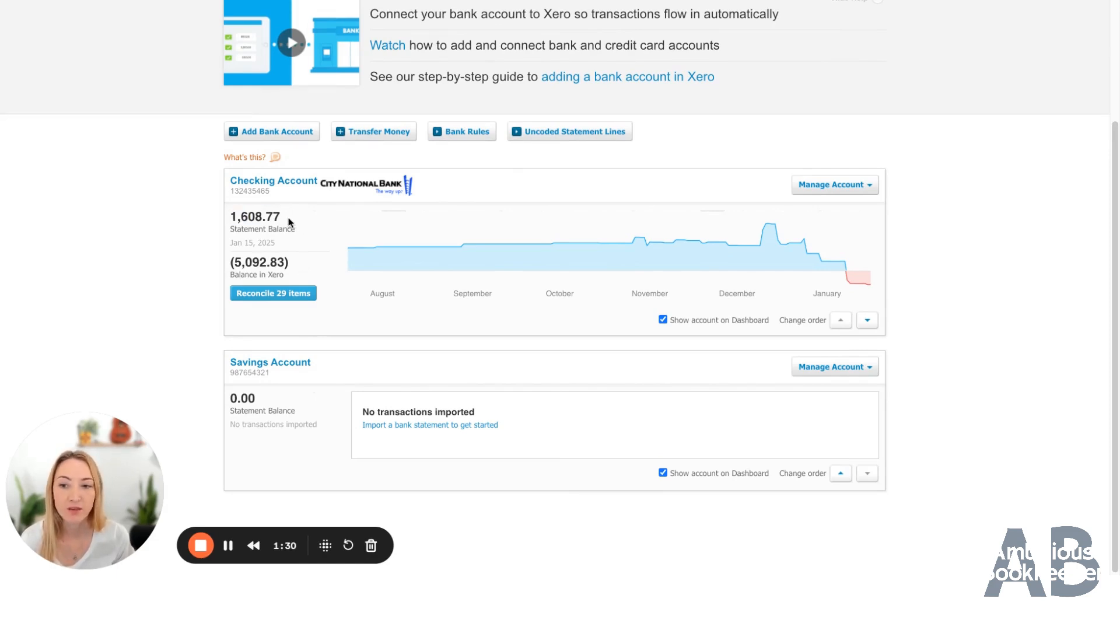
{"action": "mouse_move", "coordinate": [307, 260]}
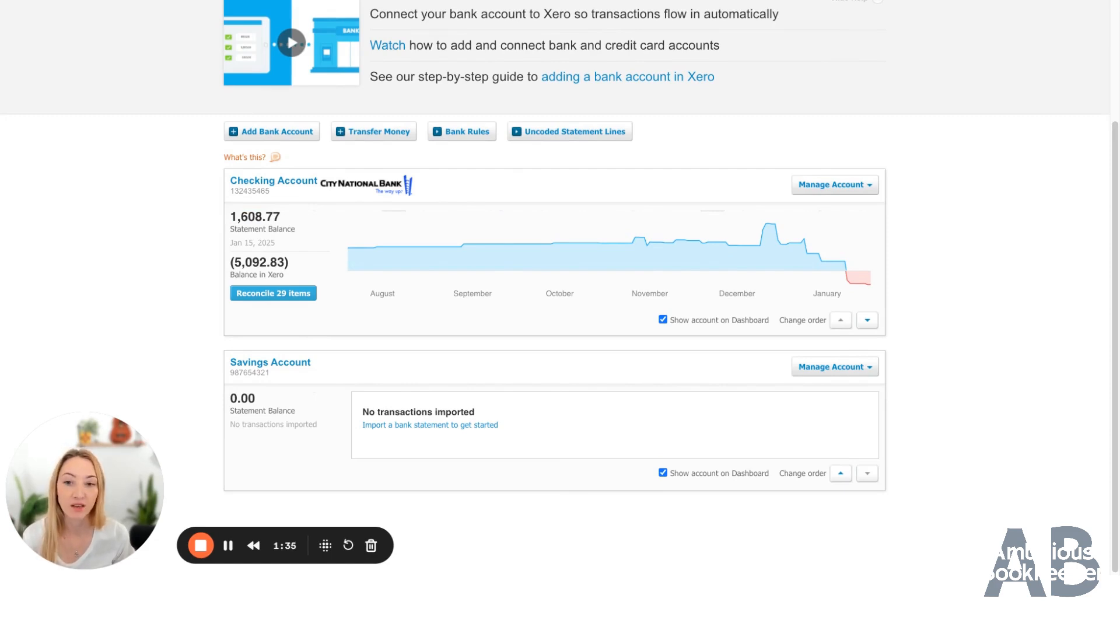
{"action": "mouse_move", "coordinate": [327, 240]}
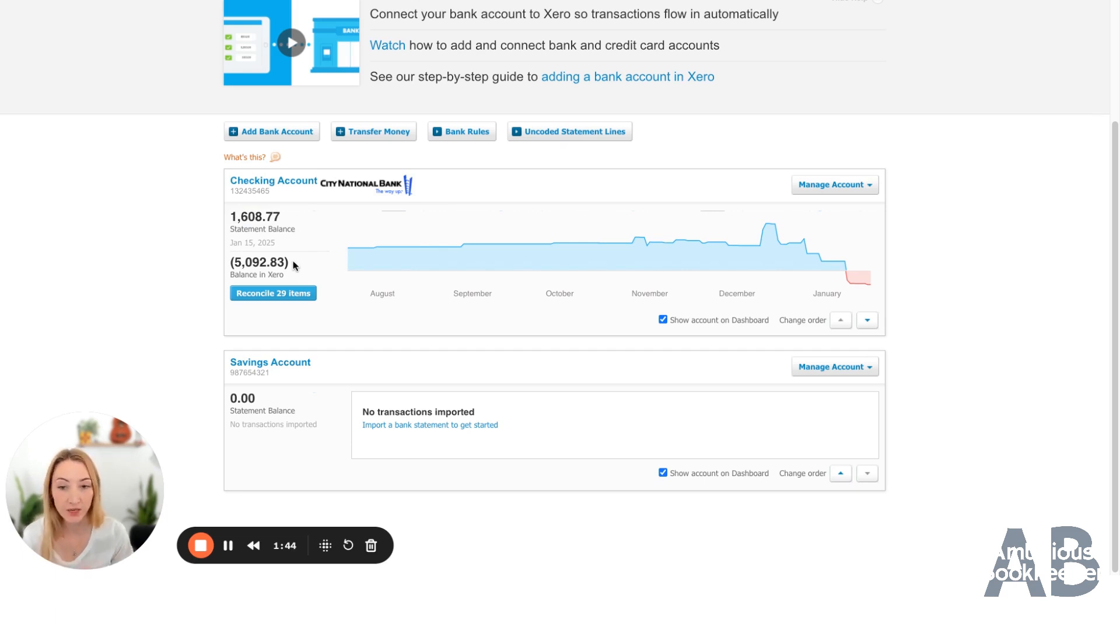
{"action": "mouse_move", "coordinate": [297, 189]}
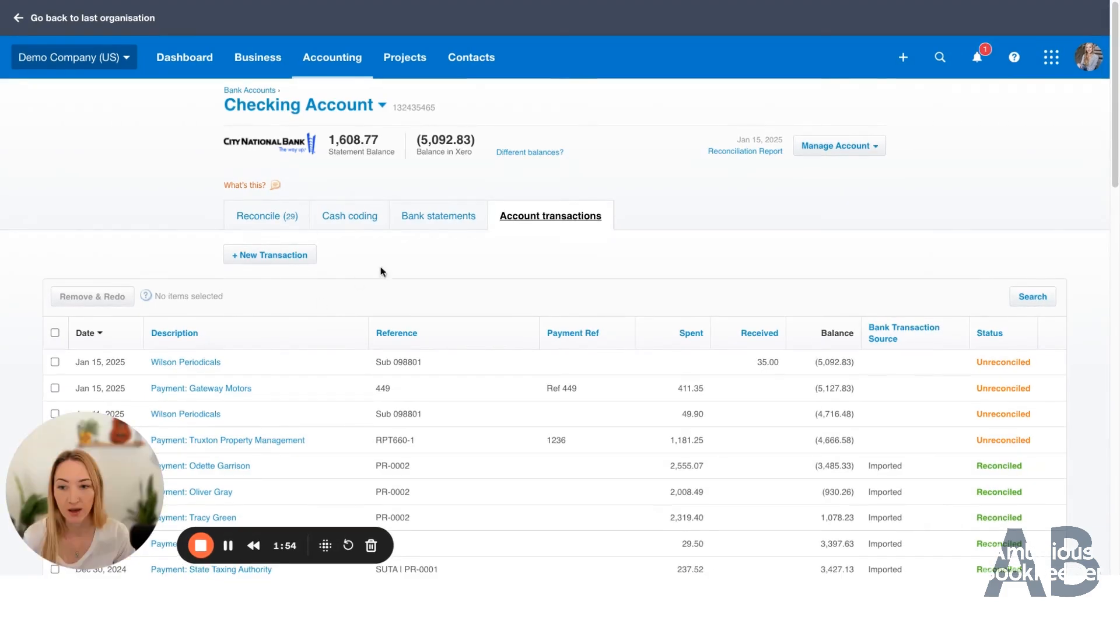
{"action": "mouse_move", "coordinate": [418, 276]}
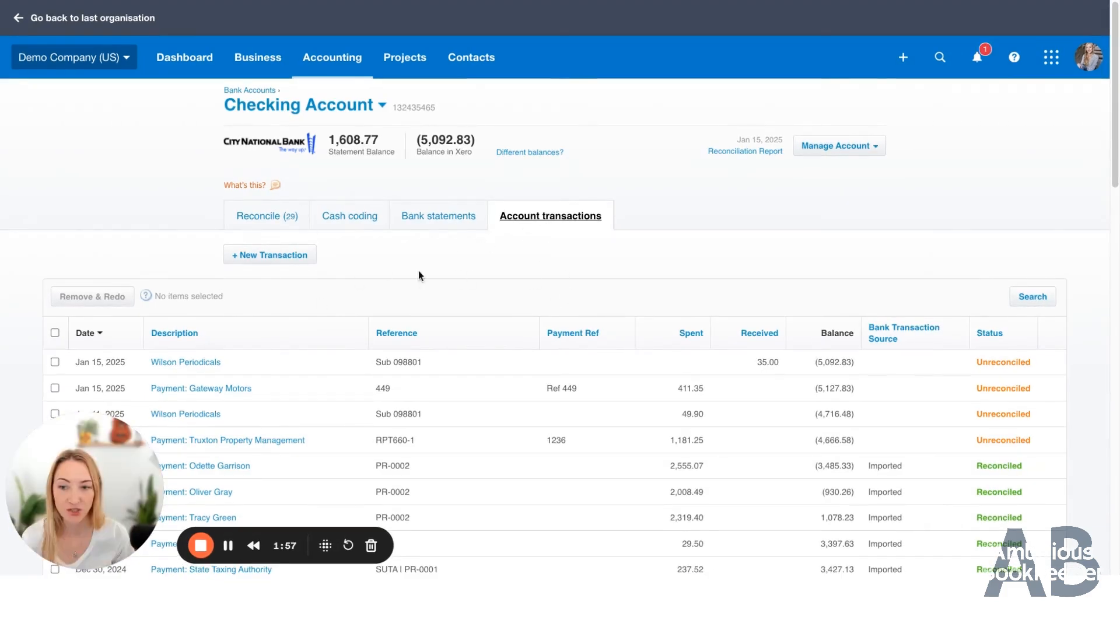
Start a new Spend Money transaction on the Checking Account, dated Jan 16, 2025
{"action": "left_click", "coordinate": [269, 255]}
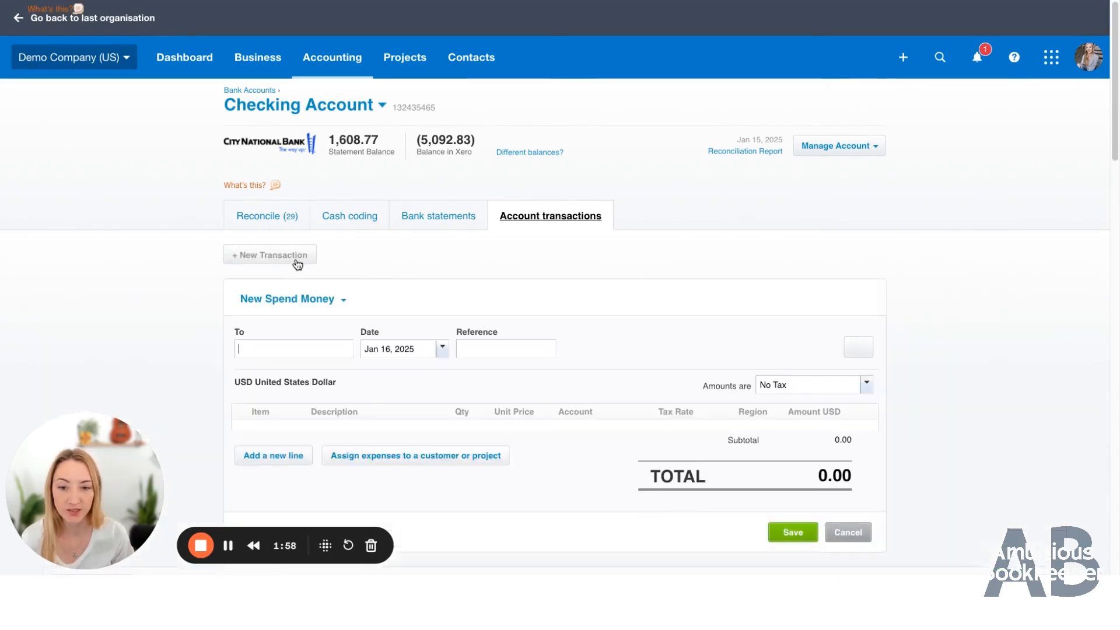
{"action": "left_click", "coordinate": [273, 455]}
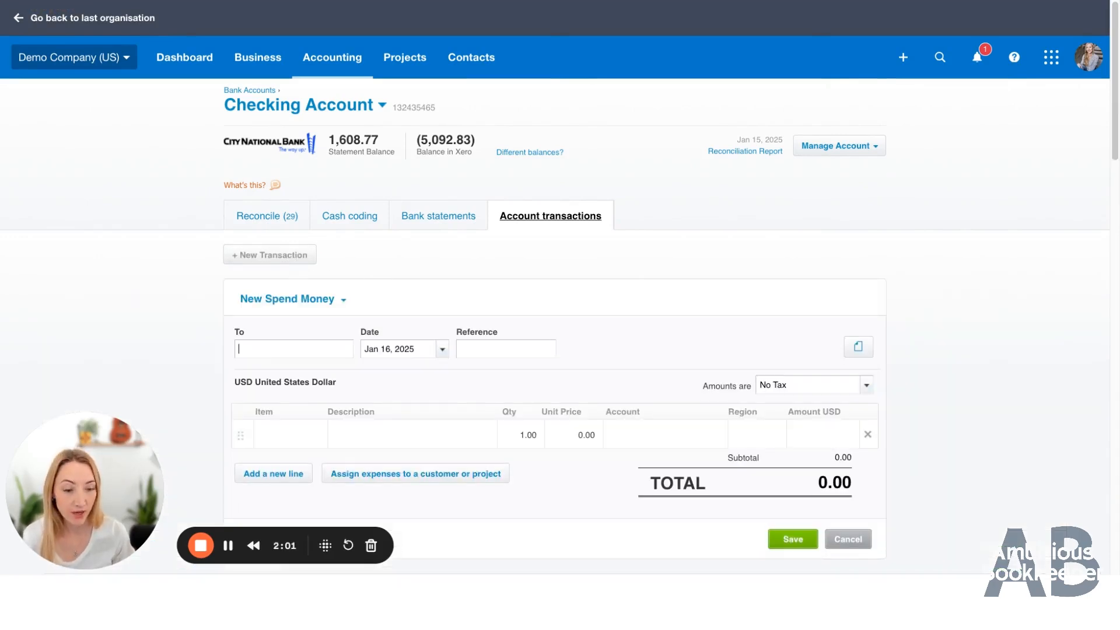
{"action": "mouse_move", "coordinate": [348, 308]}
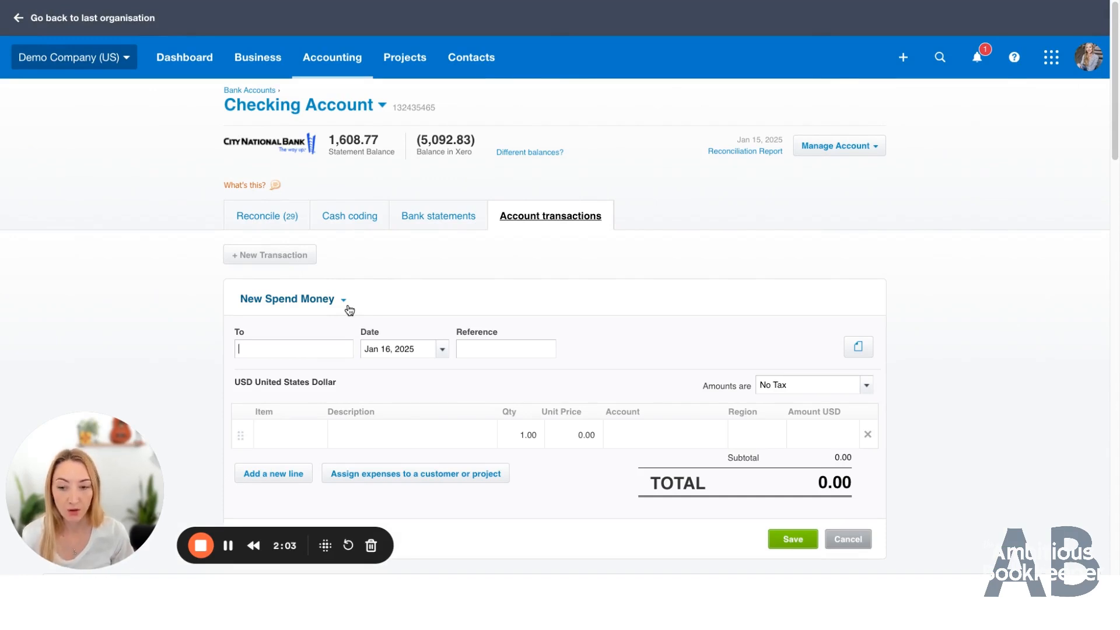
{"action": "left_click", "coordinate": [343, 298]}
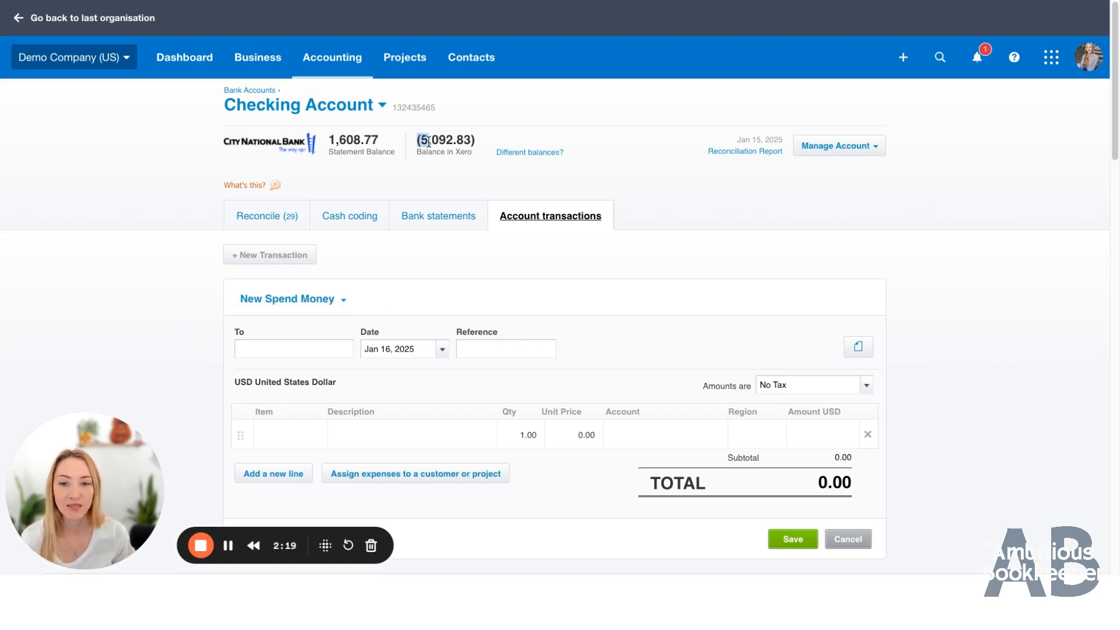
{"action": "mouse_move", "coordinate": [483, 150]}
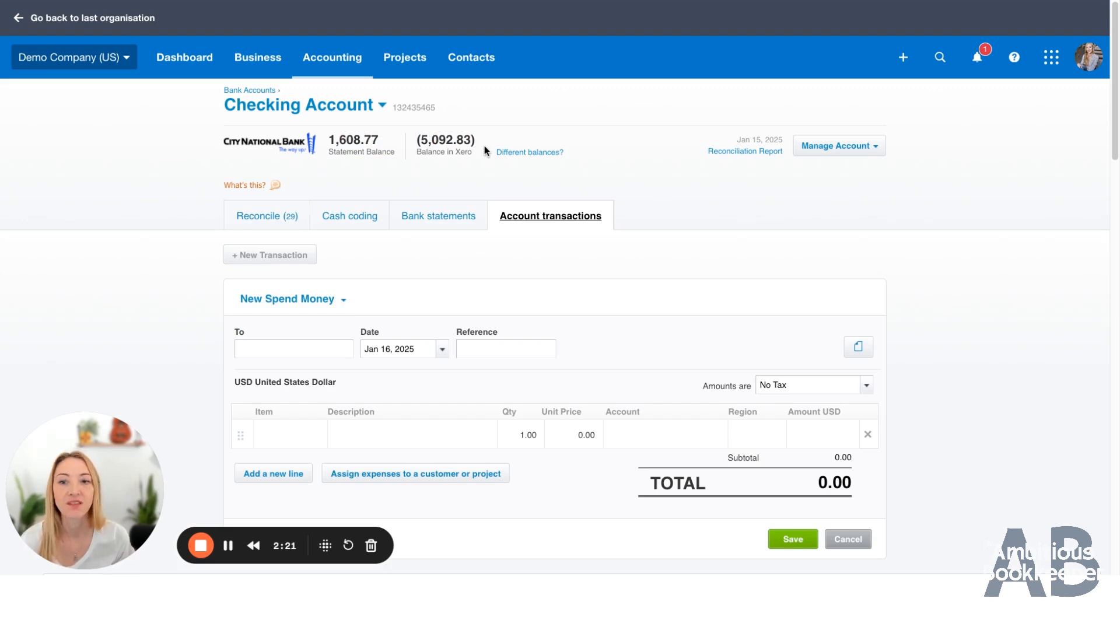
{"action": "mouse_move", "coordinate": [426, 156]}
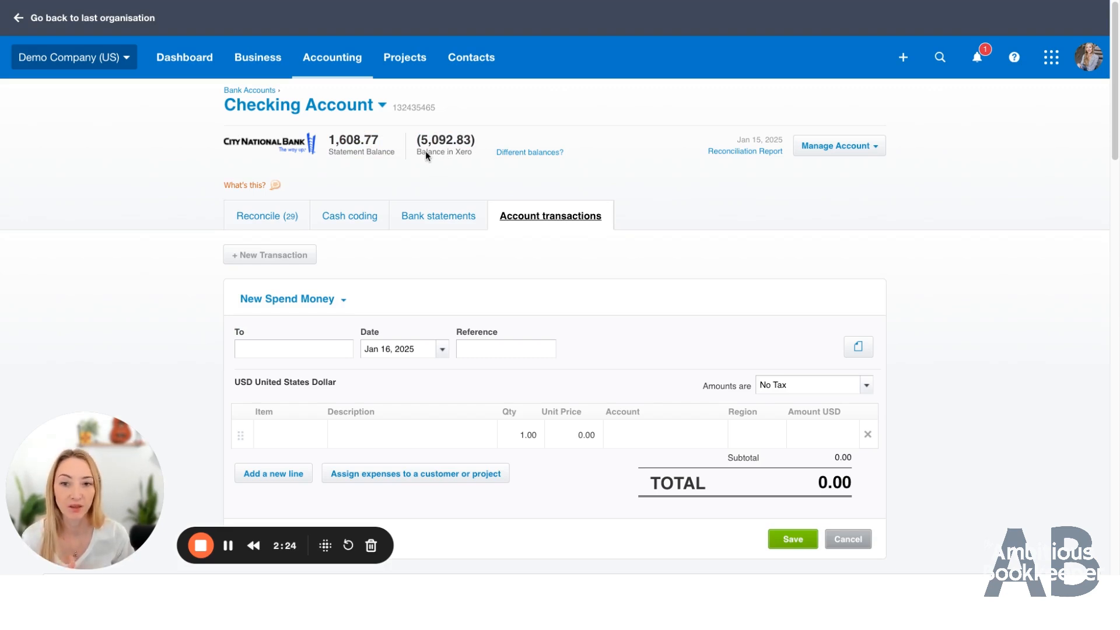
{"action": "mouse_move", "coordinate": [471, 150]}
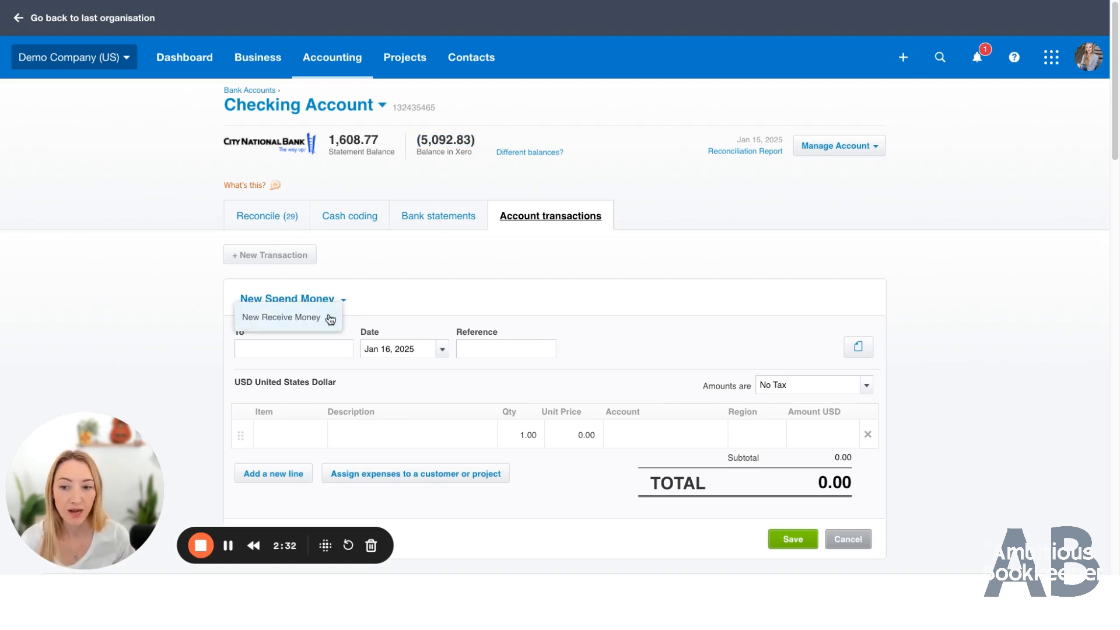
Switch to Receive Money with new contact 'Opening Adjustment' and begin changing the date
{"action": "left_click", "coordinate": [281, 317]}
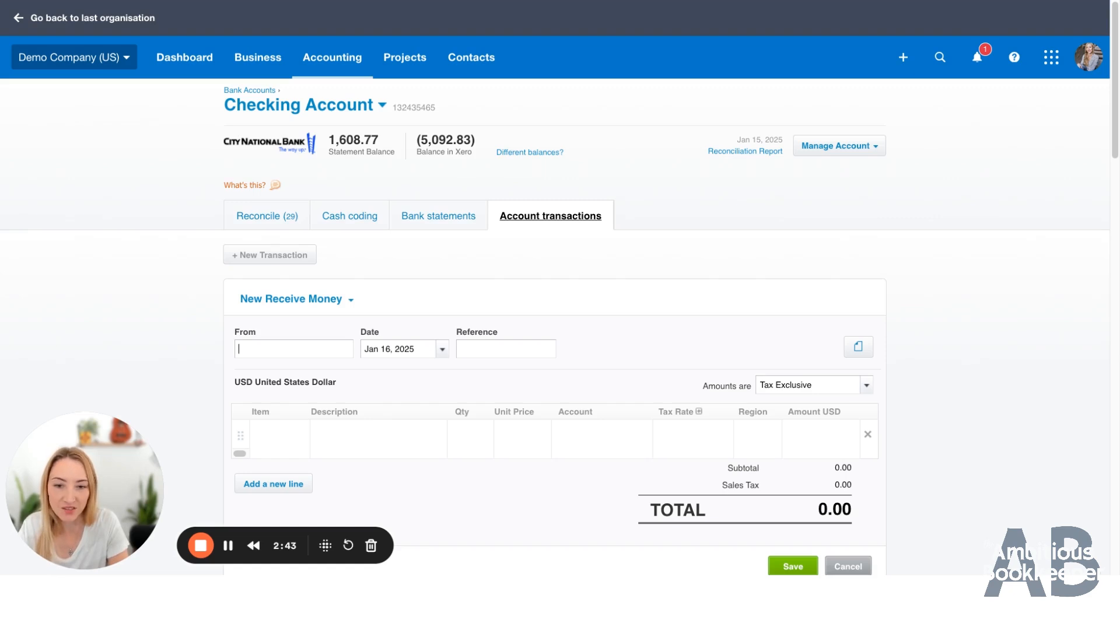
{"action": "type", "text": "Opening Adjus"}
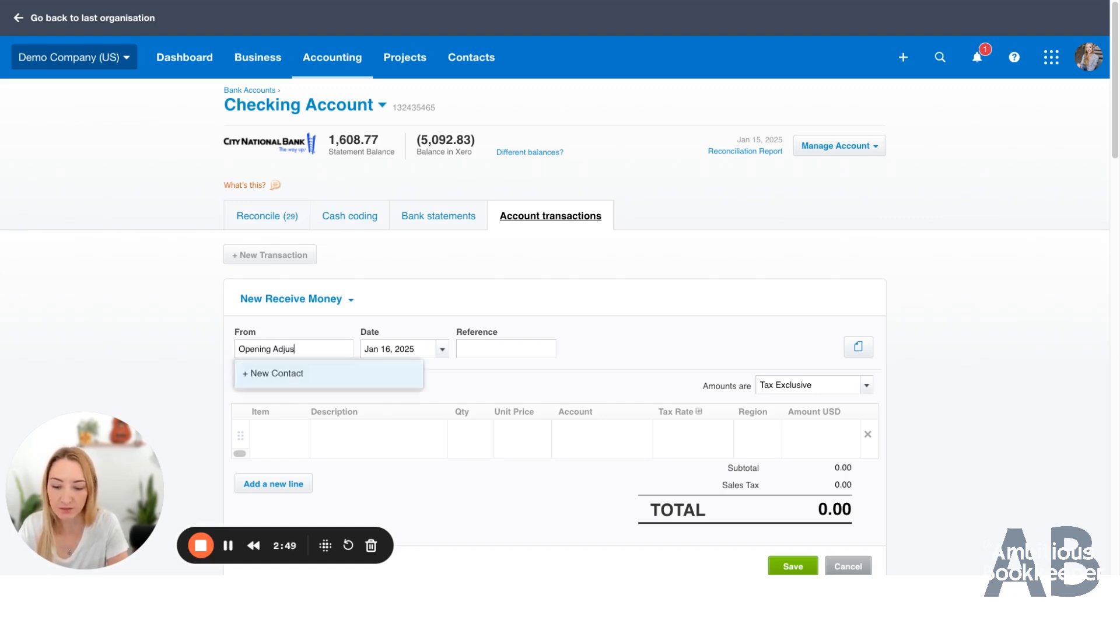
{"action": "type", "text": "tment"}
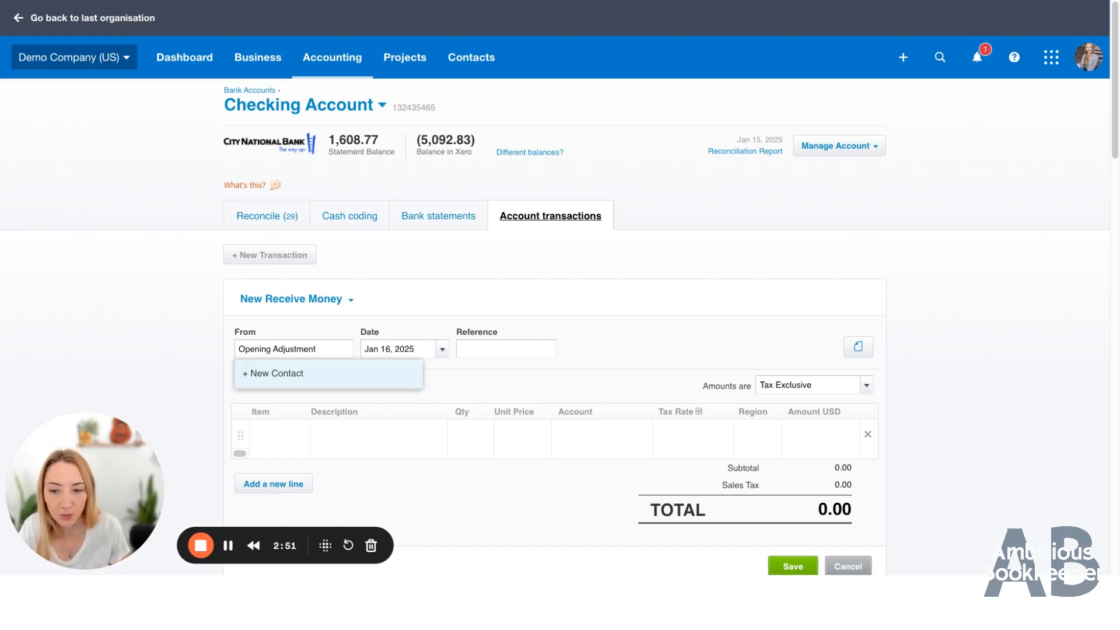
{"action": "left_click", "coordinate": [441, 349]}
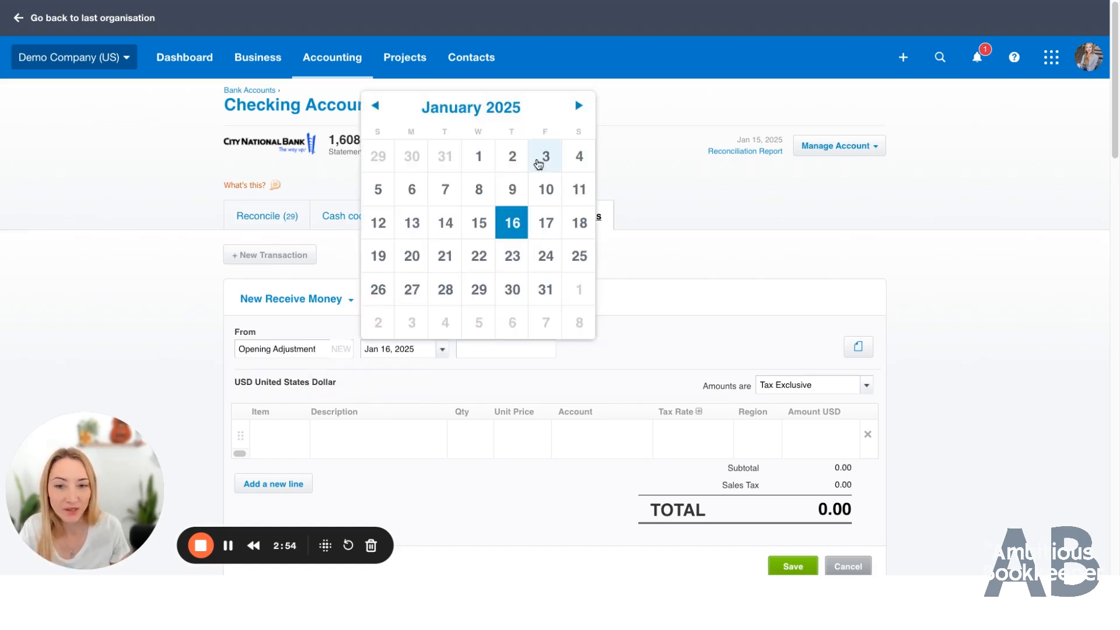
{"action": "mouse_move", "coordinate": [478, 157]}
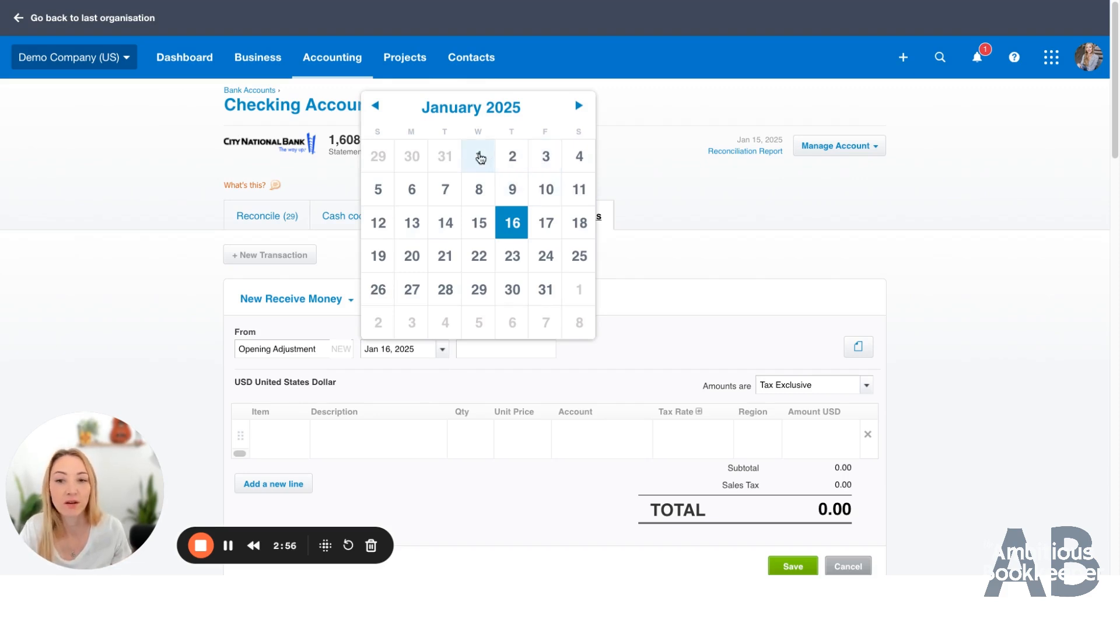
{"action": "mouse_move", "coordinate": [447, 160]}
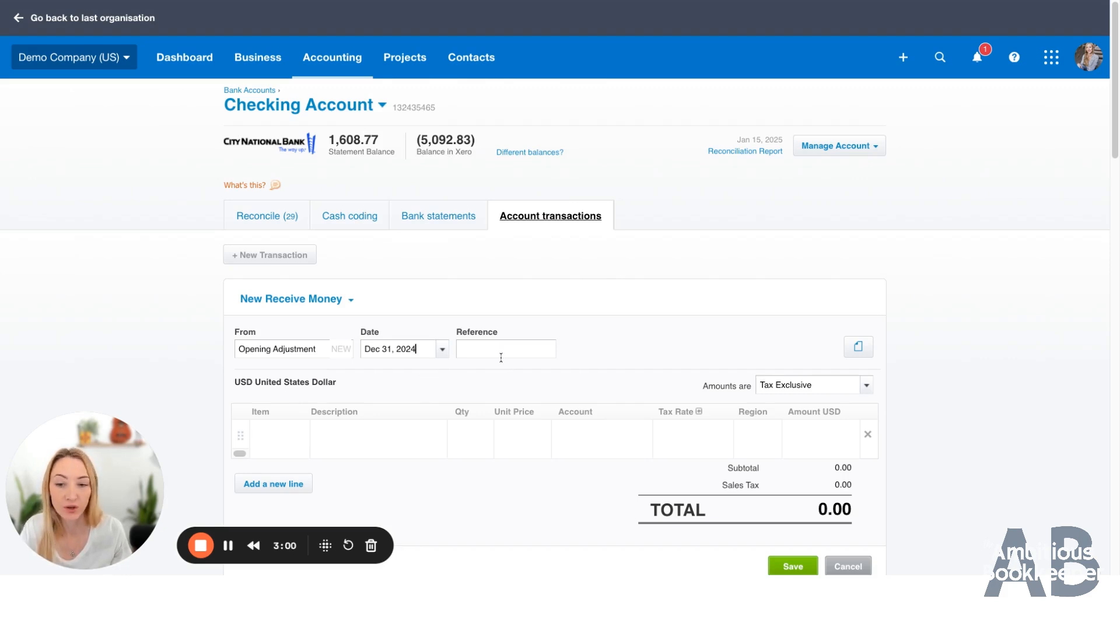
Date the receipt Dec 31, 2024 and move into the first line's Description
{"action": "left_click", "coordinate": [378, 434]}
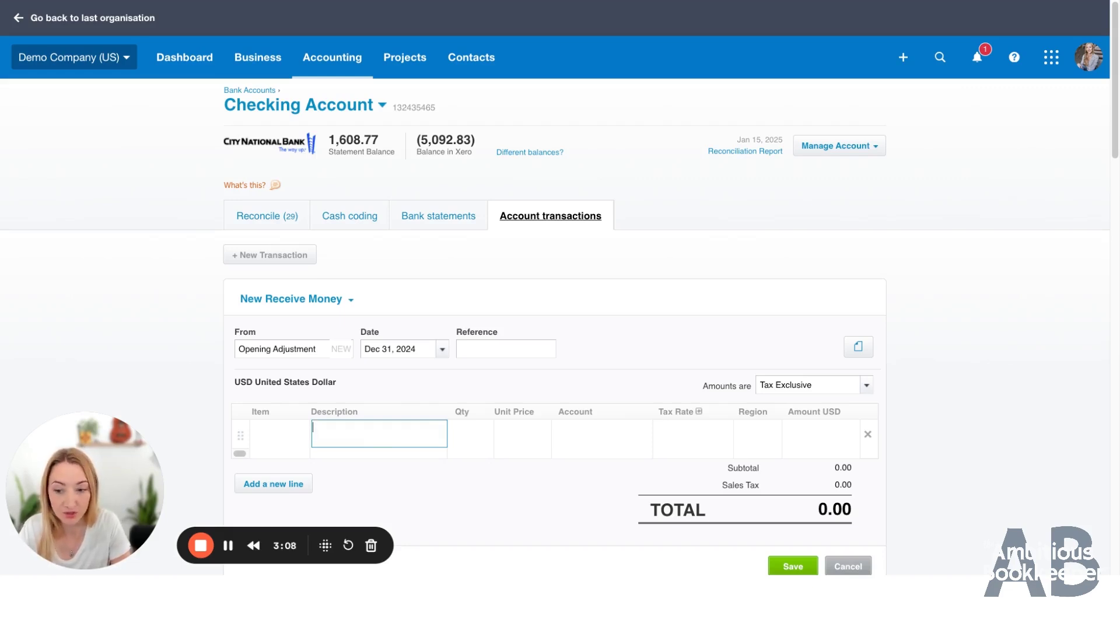
{"action": "mouse_move", "coordinate": [908, 361]}
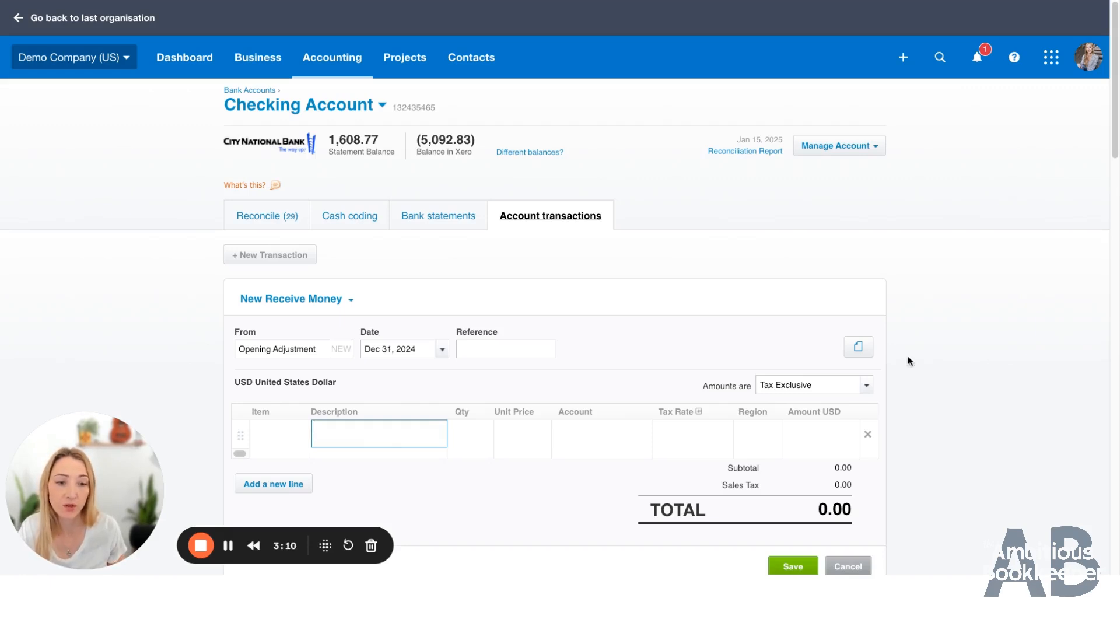
{"action": "mouse_move", "coordinate": [506, 428]}
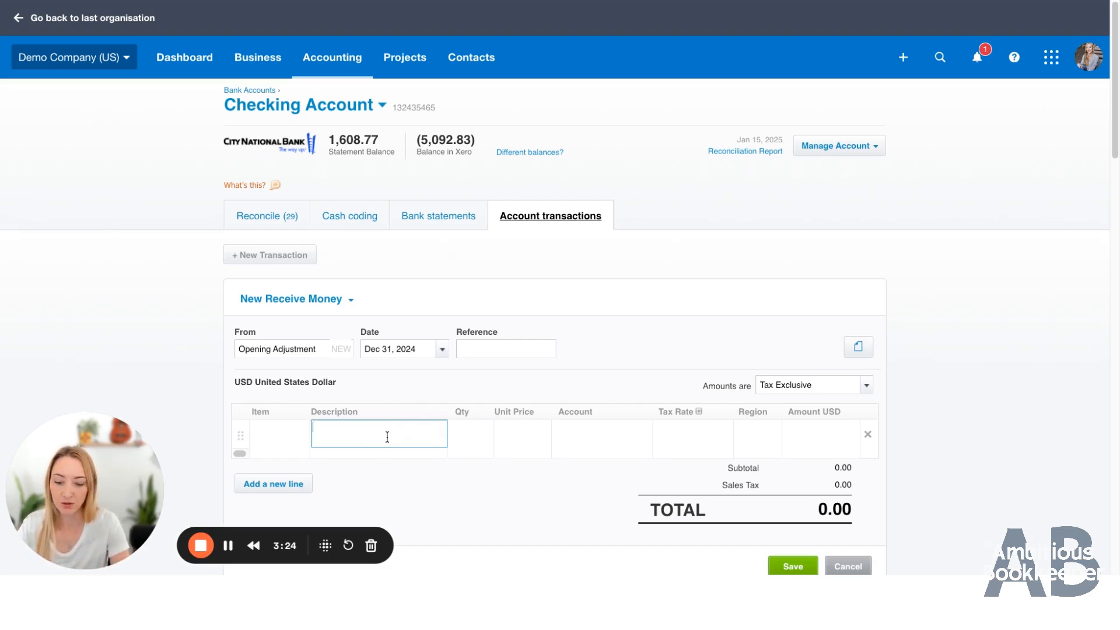
Describe the line 'Banks reconciled in QBO' with unit price 5,092.83, totalling 5,092.83
{"action": "type", "text": "Banks"}
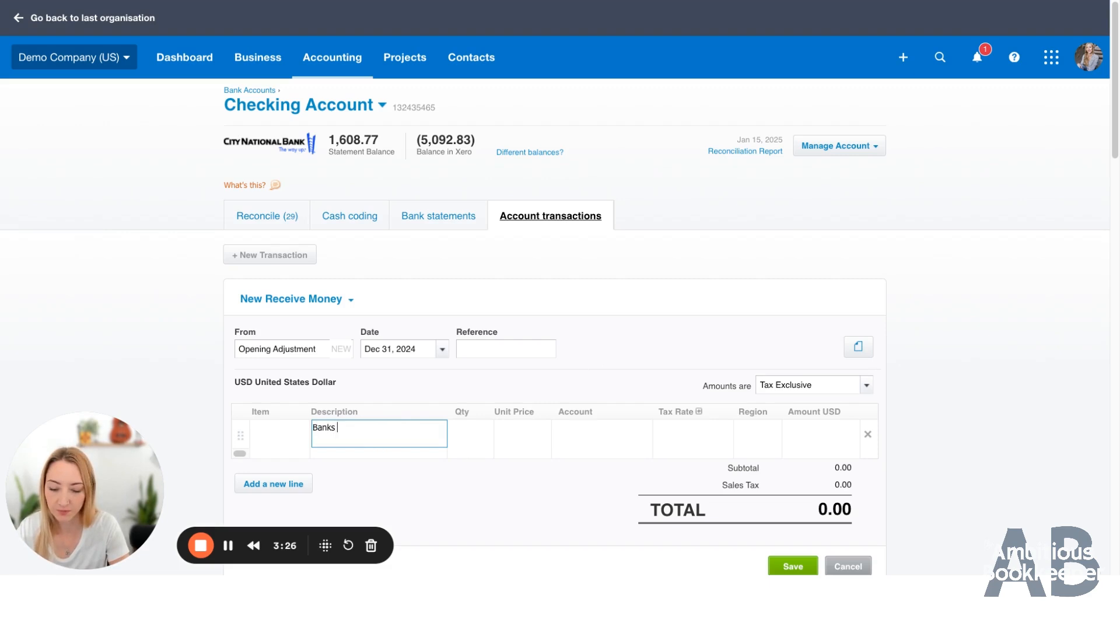
{"action": "type", "text": "reconciled in QBO"}
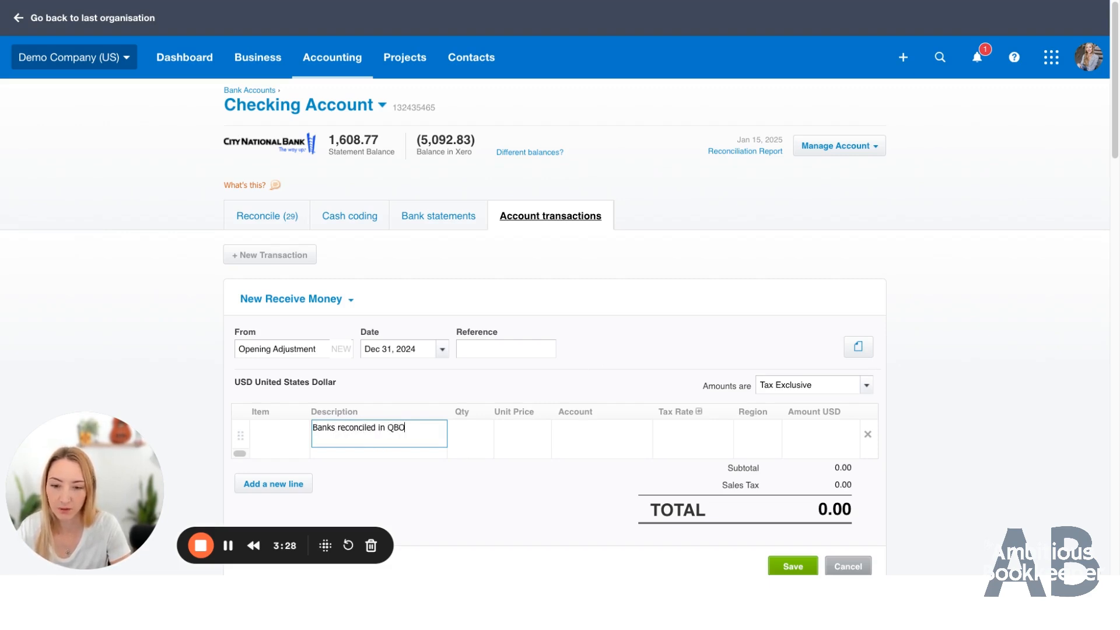
{"action": "left_click", "coordinate": [476, 435]}
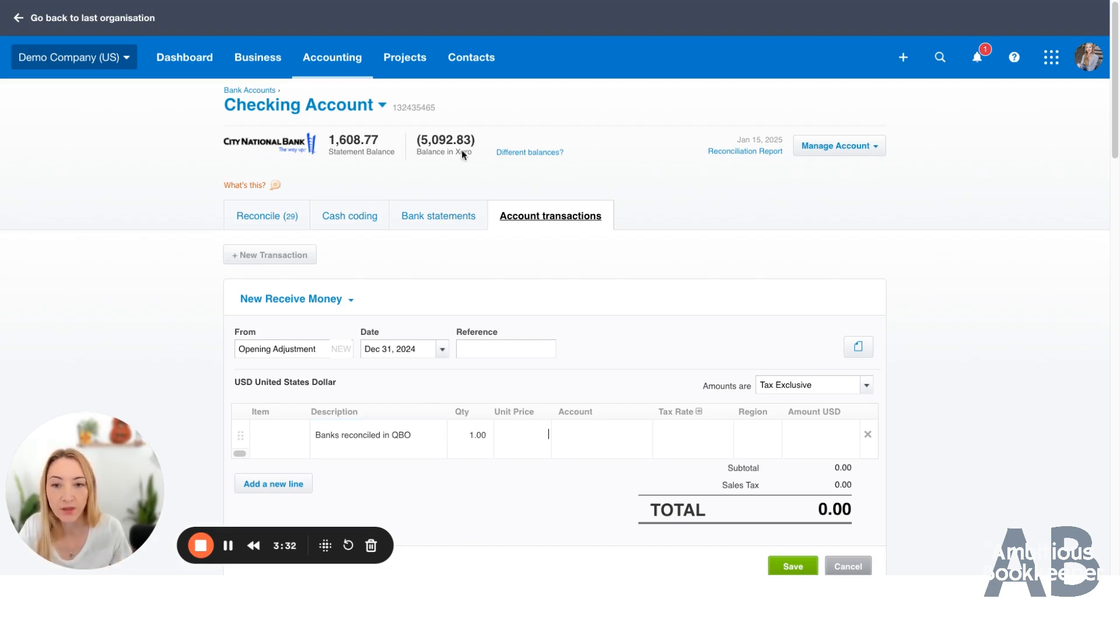
{"action": "mouse_move", "coordinate": [513, 324]}
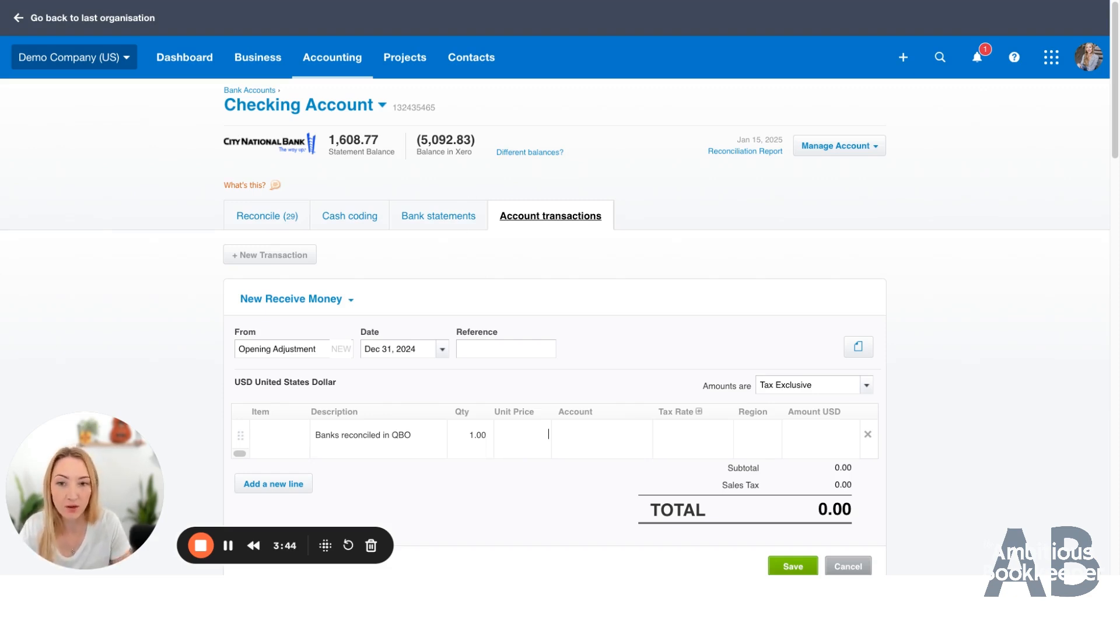
{"action": "type", "text": "5092.83"}
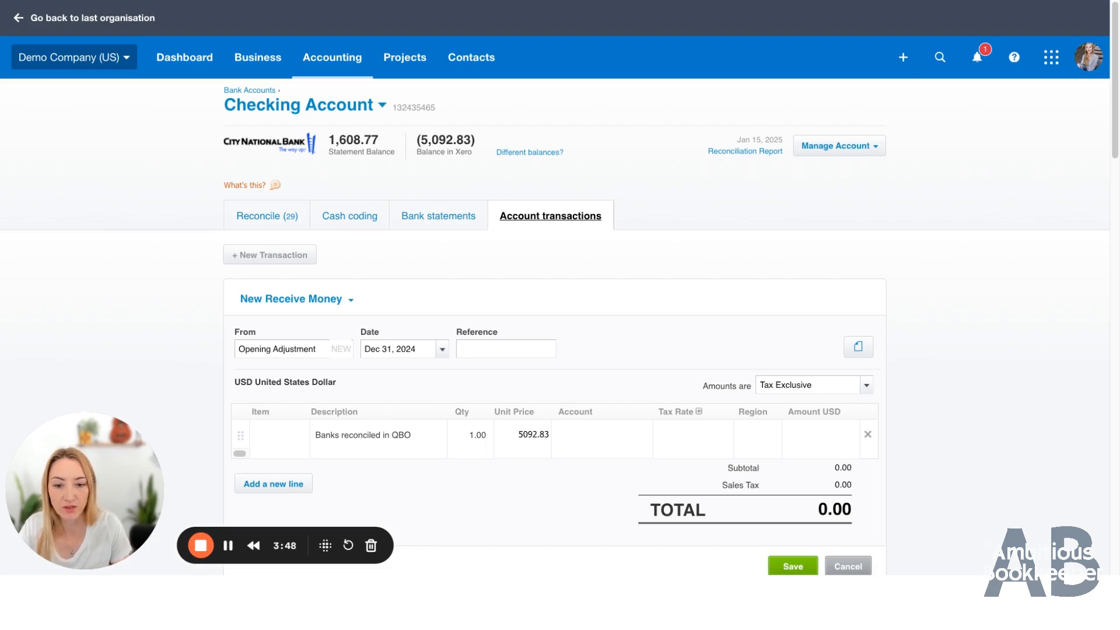
{"action": "left_click", "coordinate": [599, 435]}
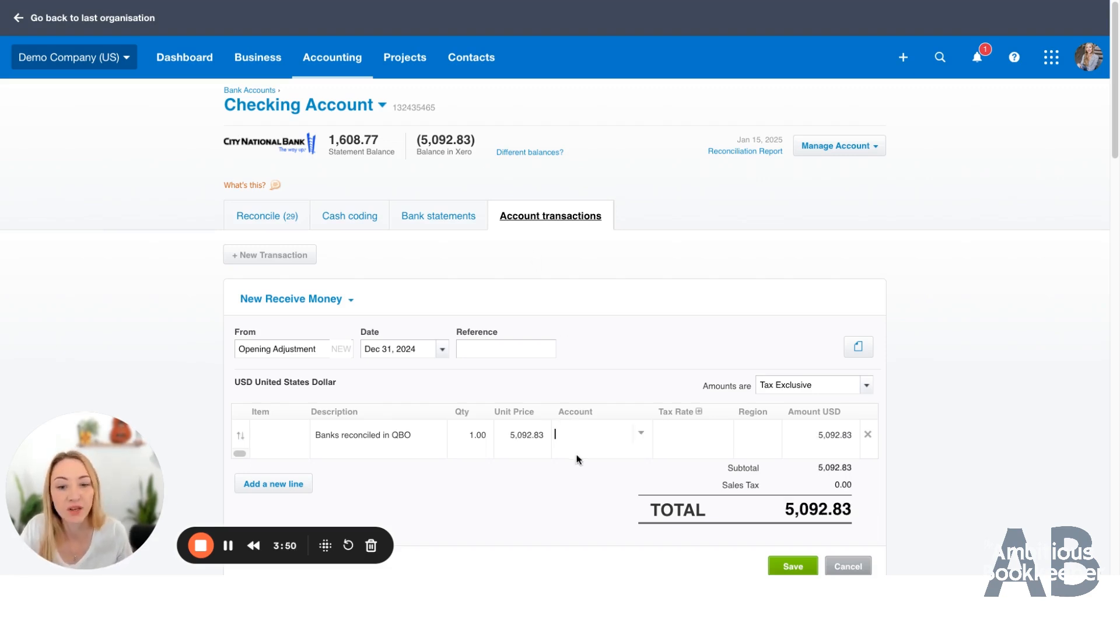
{"action": "mouse_move", "coordinate": [638, 448]}
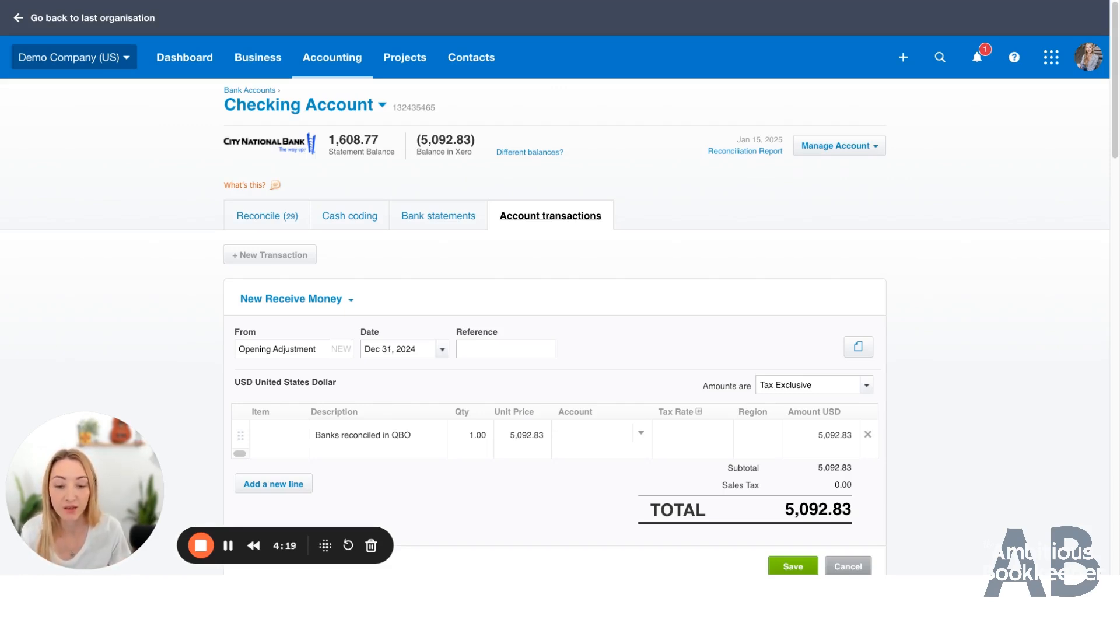
{"action": "left_click", "coordinate": [600, 434]}
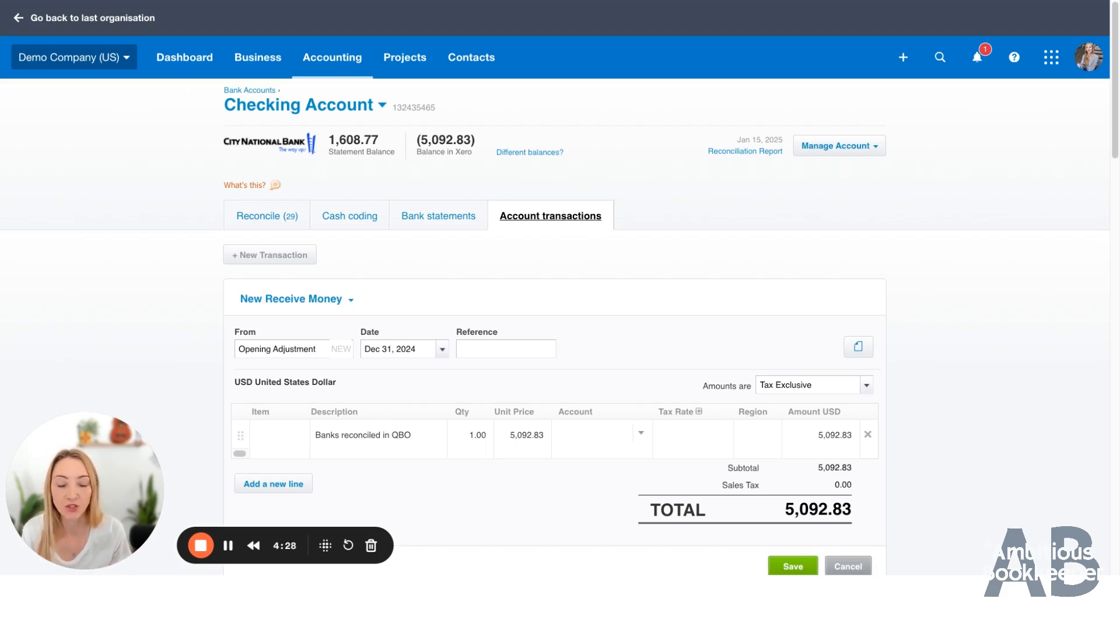
Code the line to 320 - Retained Earnings and save the 5,092.83 Opening Adjustment receipt
{"action": "left_click", "coordinate": [596, 434]}
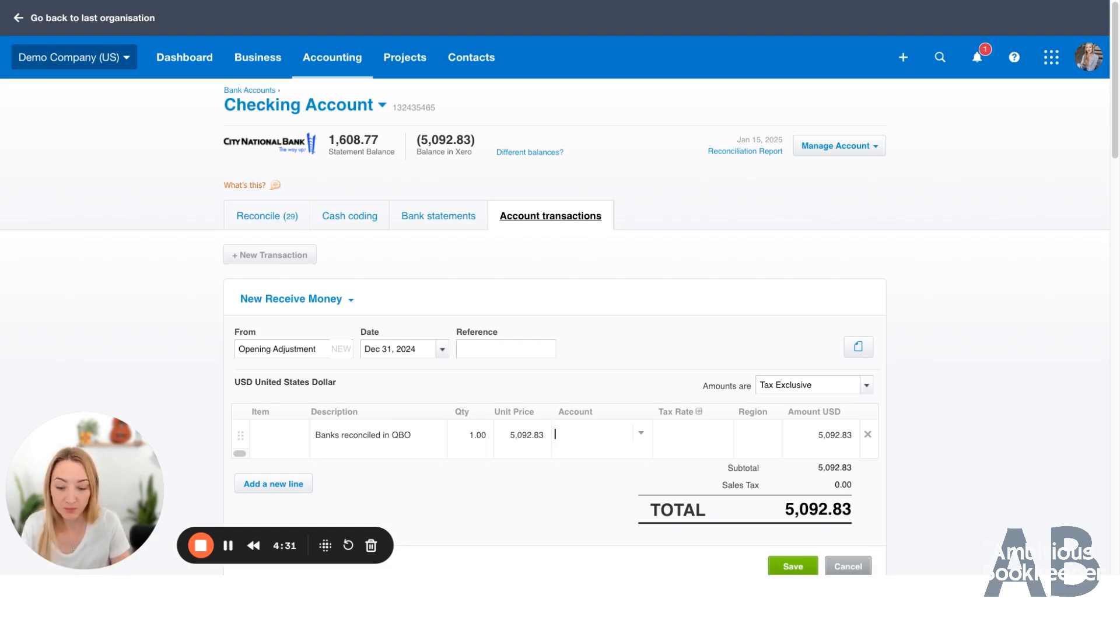
{"action": "type", "text": "reta"}
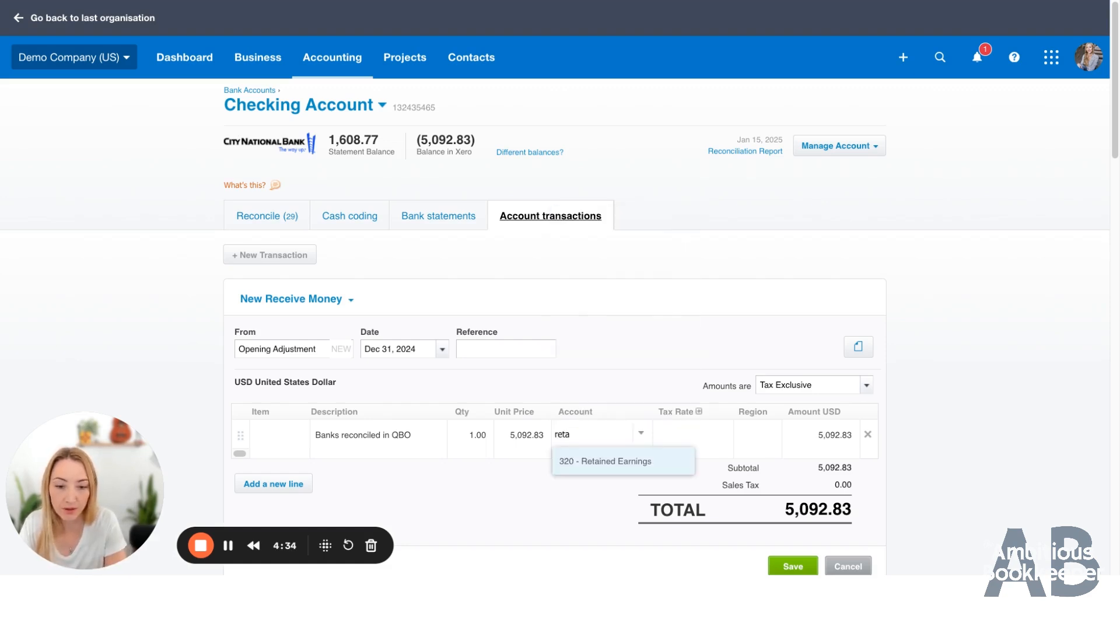
{"action": "left_click", "coordinate": [616, 461]}
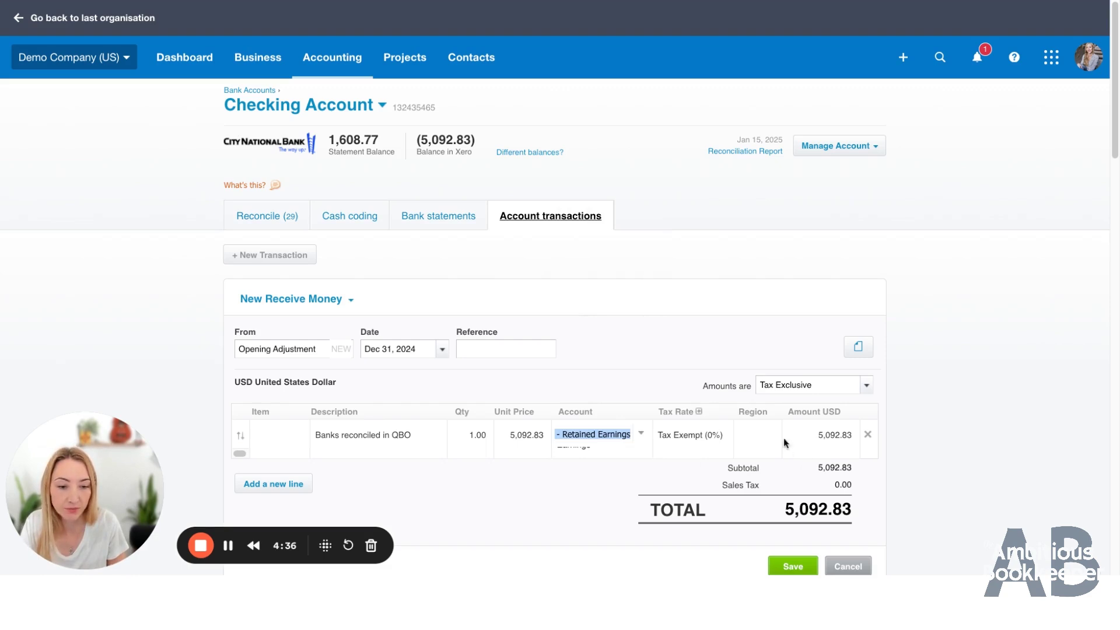
{"action": "scroll", "scroll_direction": "down", "scroll_amount": 3}
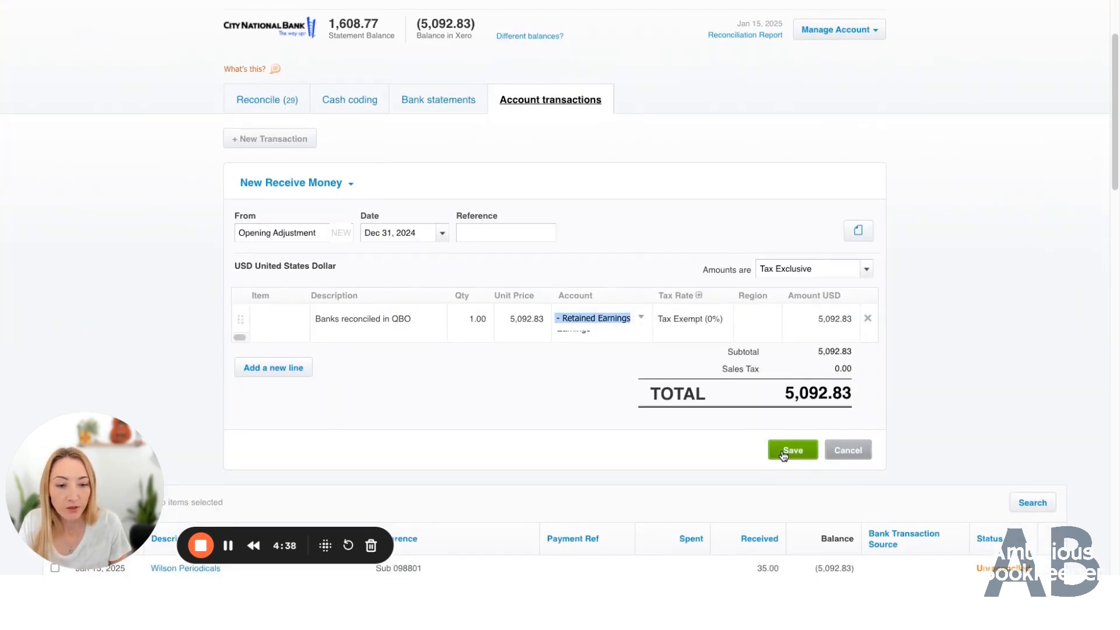
{"action": "left_click", "coordinate": [790, 450]}
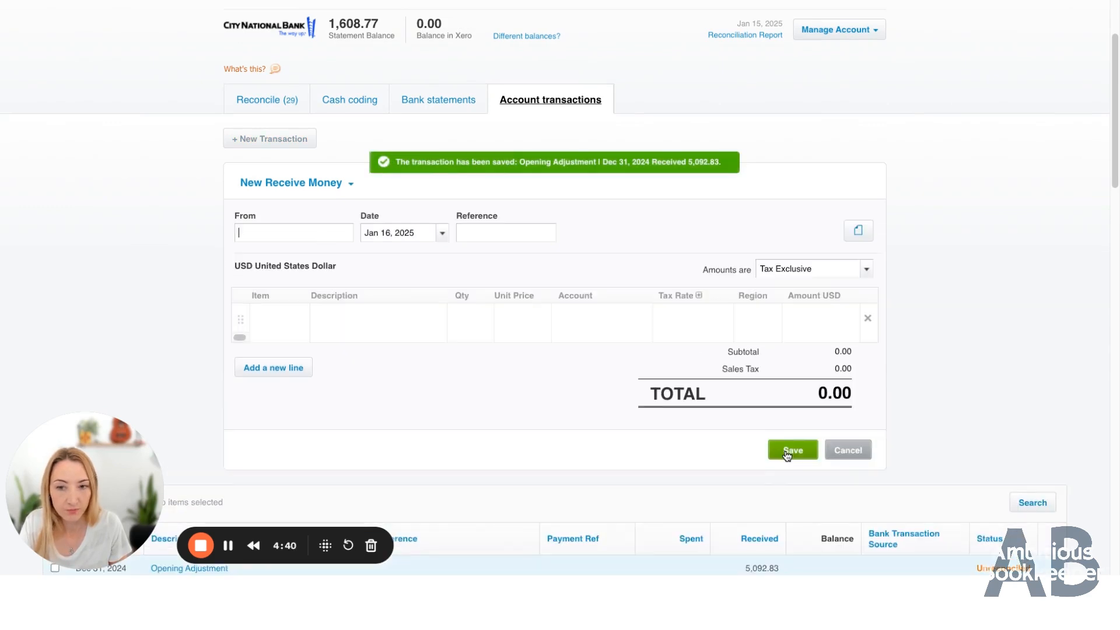
{"action": "scroll", "scroll_direction": "down", "scroll_amount": 3}
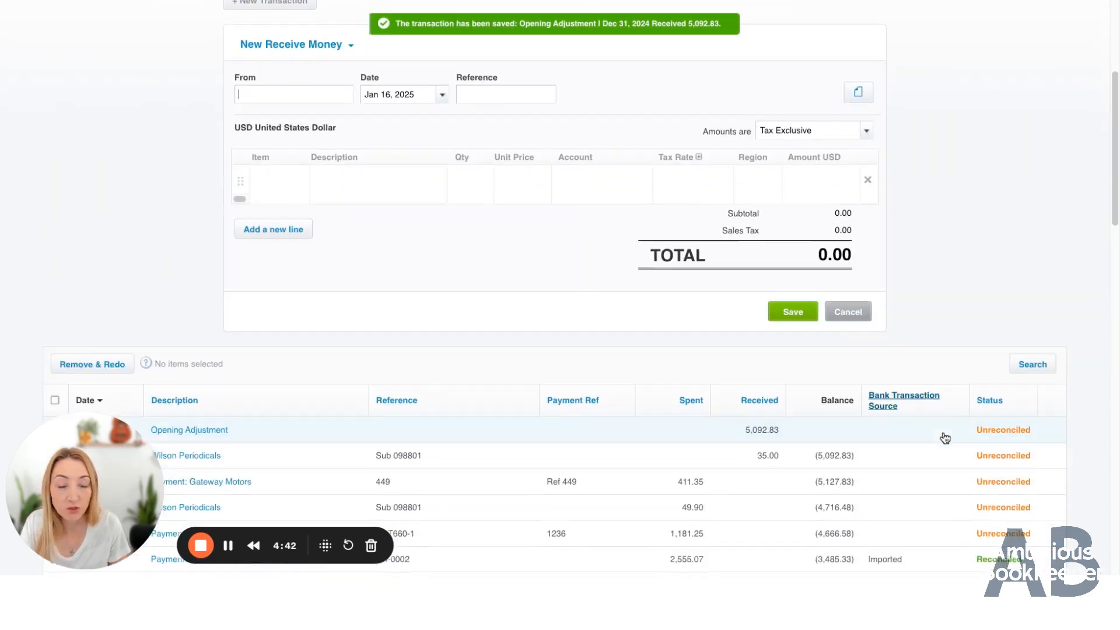
{"action": "scroll", "scroll_direction": "down", "scroll_amount": 3}
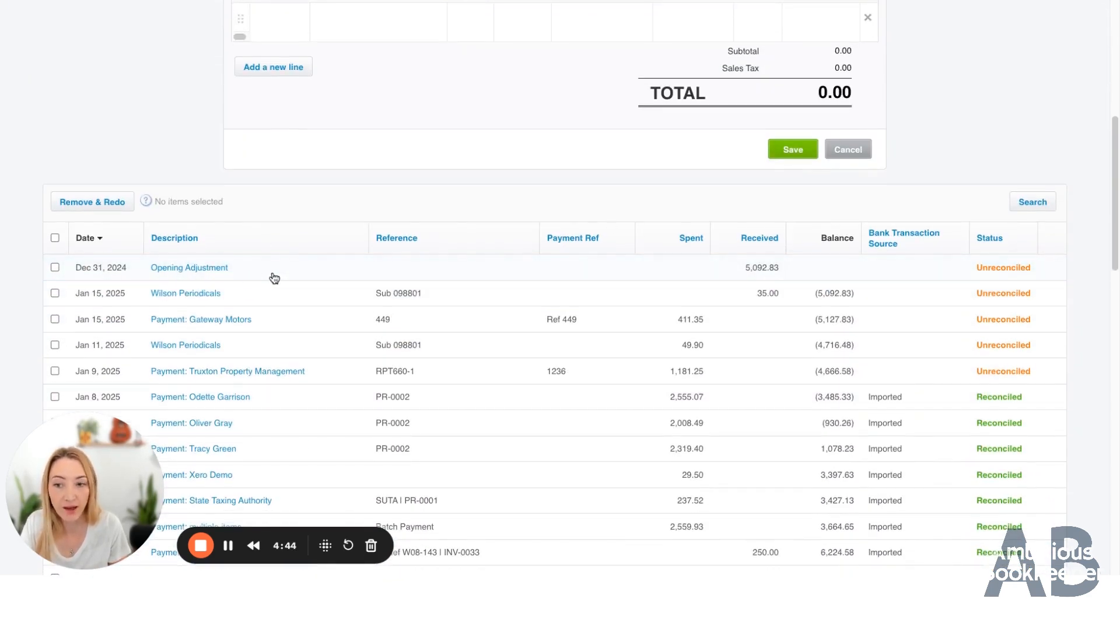
{"action": "mouse_move", "coordinate": [998, 257]}
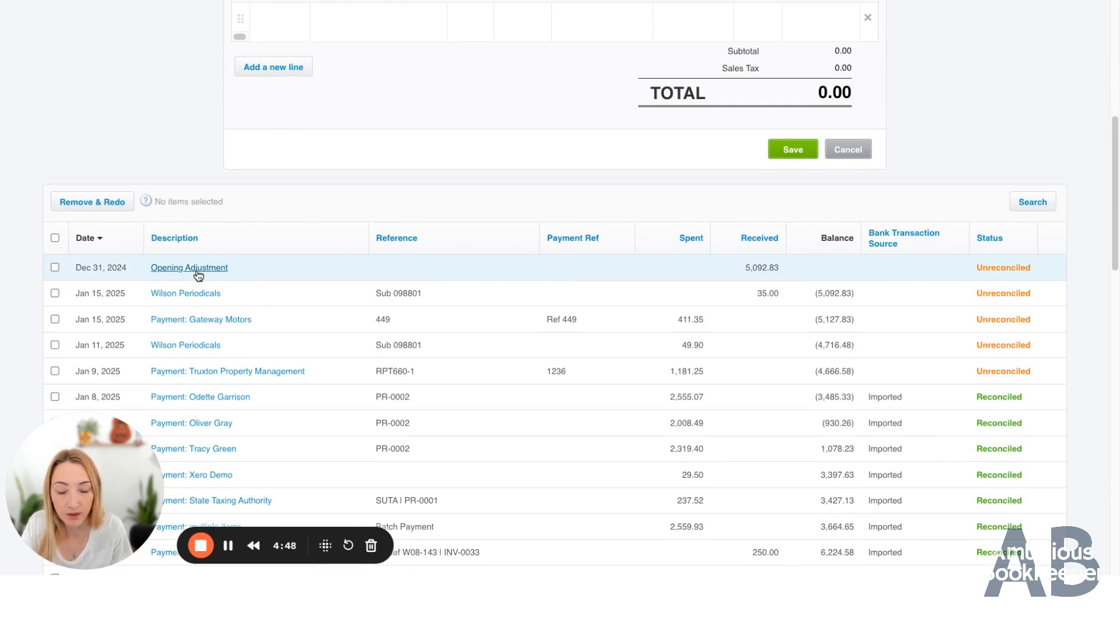
Open the saved Opening Adjustment receipt and choose Mark as Reconciled from Options
{"action": "left_click", "coordinate": [189, 267]}
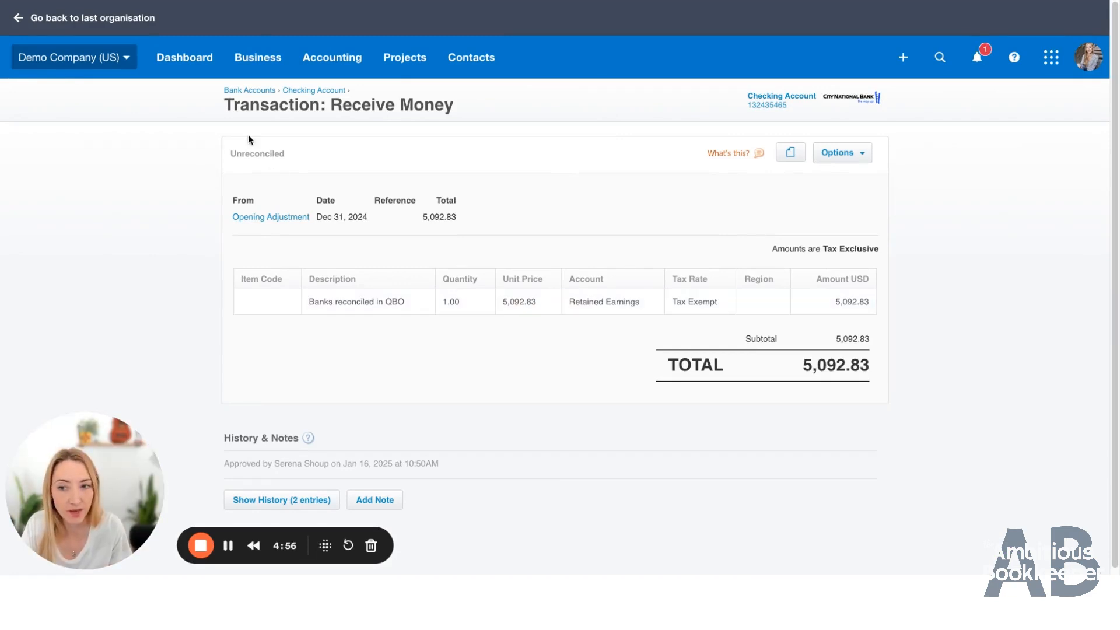
{"action": "left_click", "coordinate": [841, 152]}
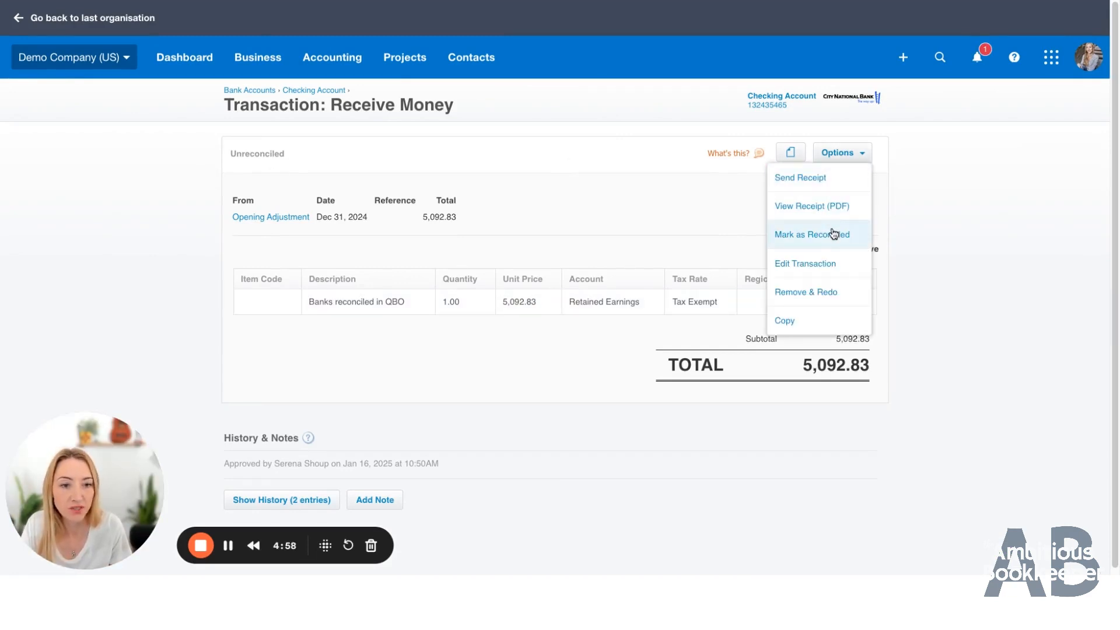
{"action": "left_click", "coordinate": [812, 235]}
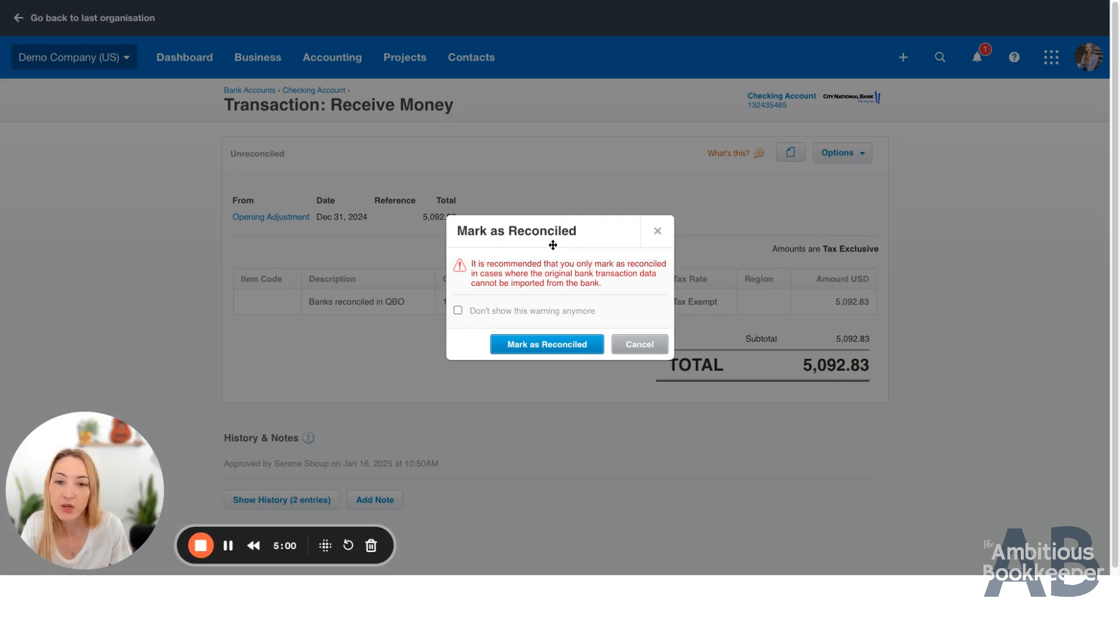
{"action": "mouse_move", "coordinate": [641, 291]}
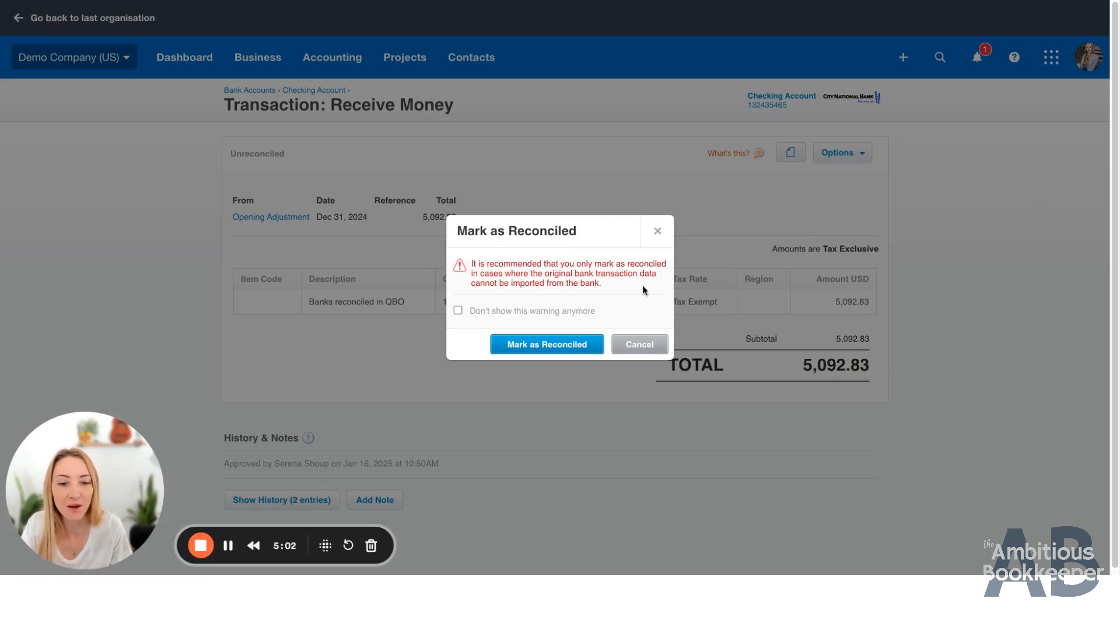
{"action": "mouse_move", "coordinate": [585, 279]}
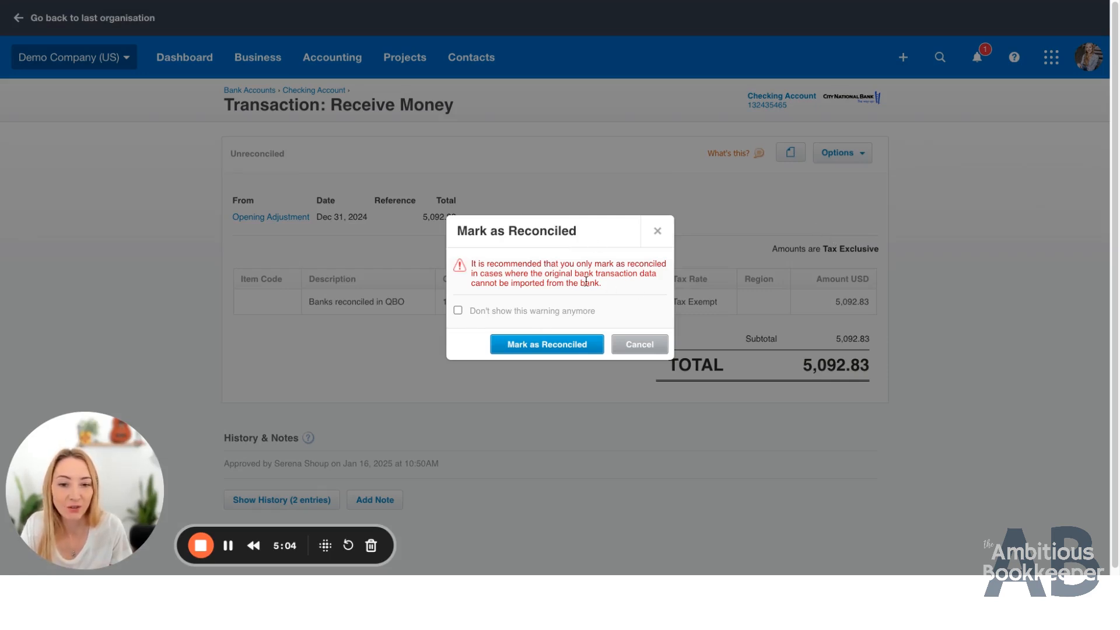
{"action": "mouse_move", "coordinate": [636, 292]}
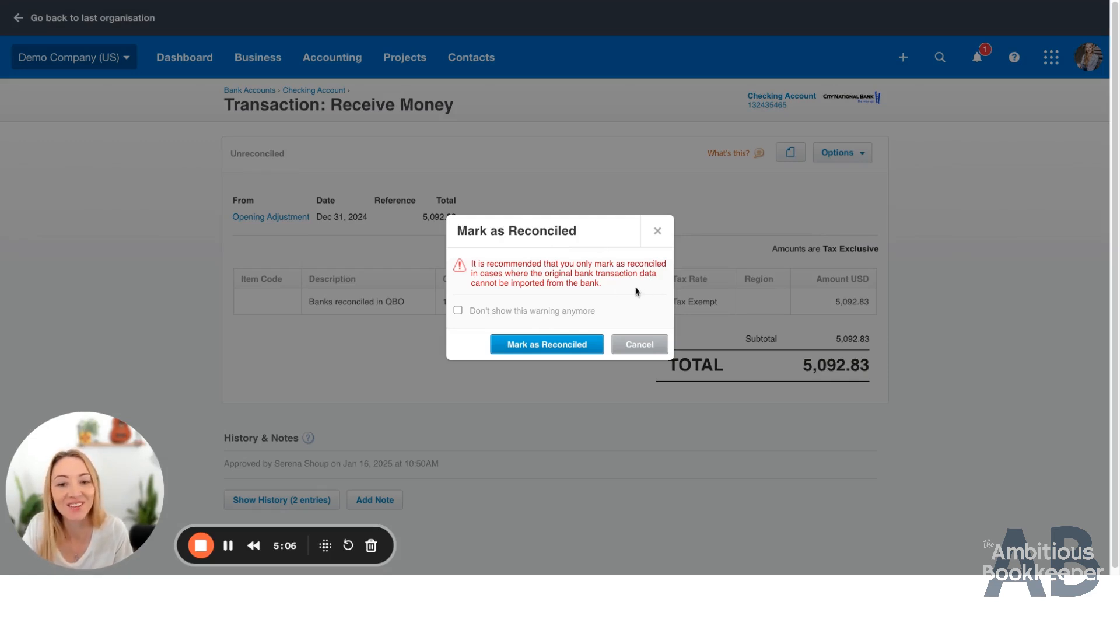
{"action": "mouse_move", "coordinate": [592, 295]}
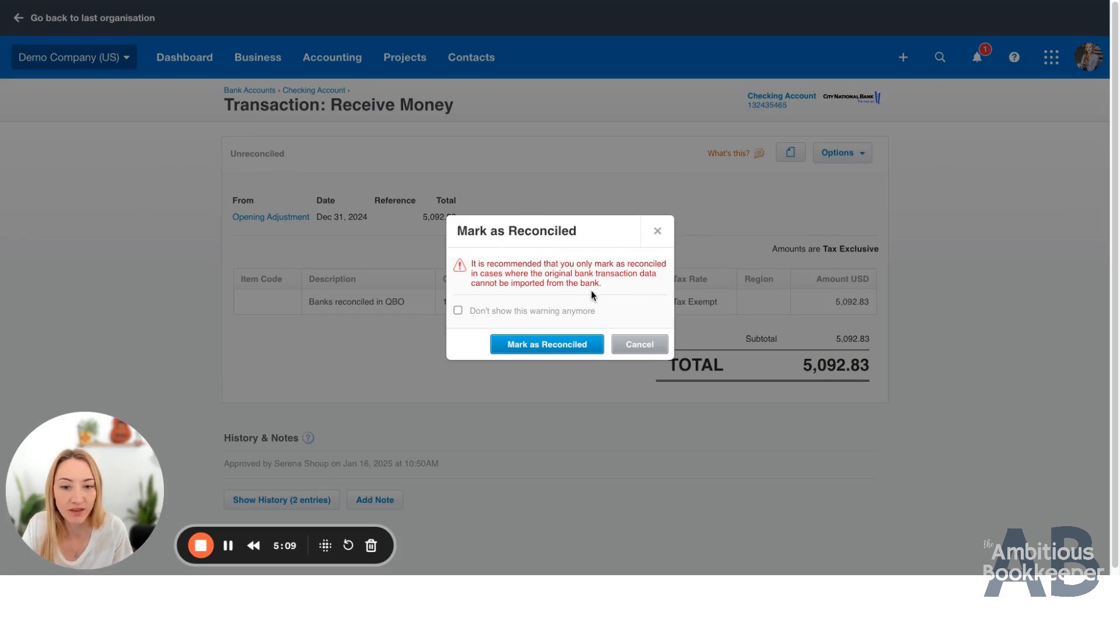
{"action": "mouse_move", "coordinate": [596, 300]}
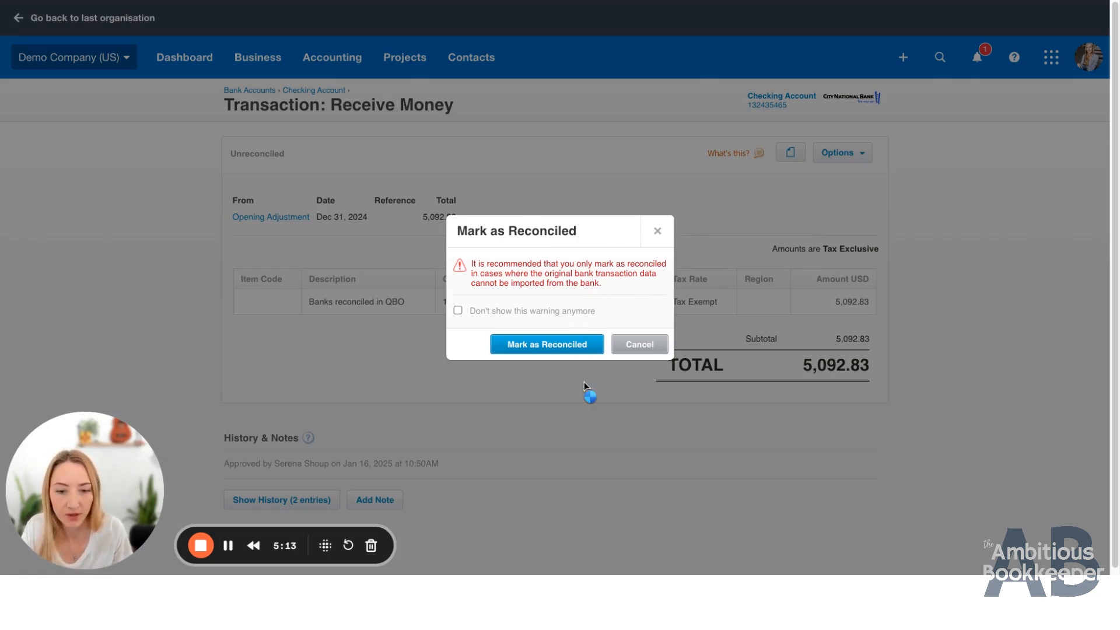
Confirm marking the receipt reconciled and return to the Checking Account transactions
{"action": "left_click", "coordinate": [546, 343]}
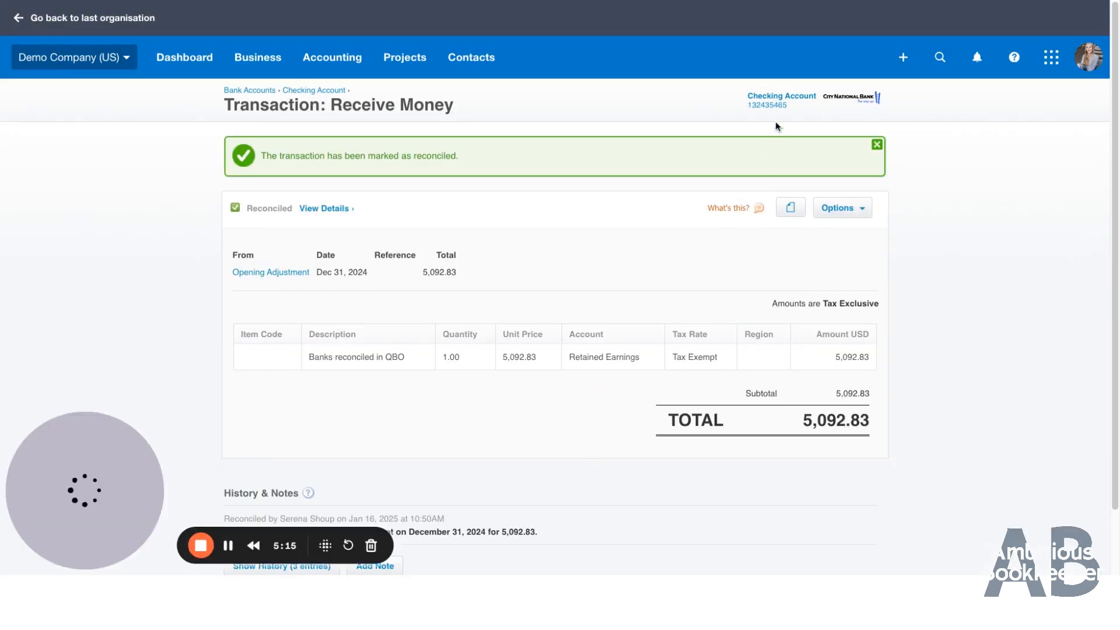
{"action": "left_click", "coordinate": [331, 57]}
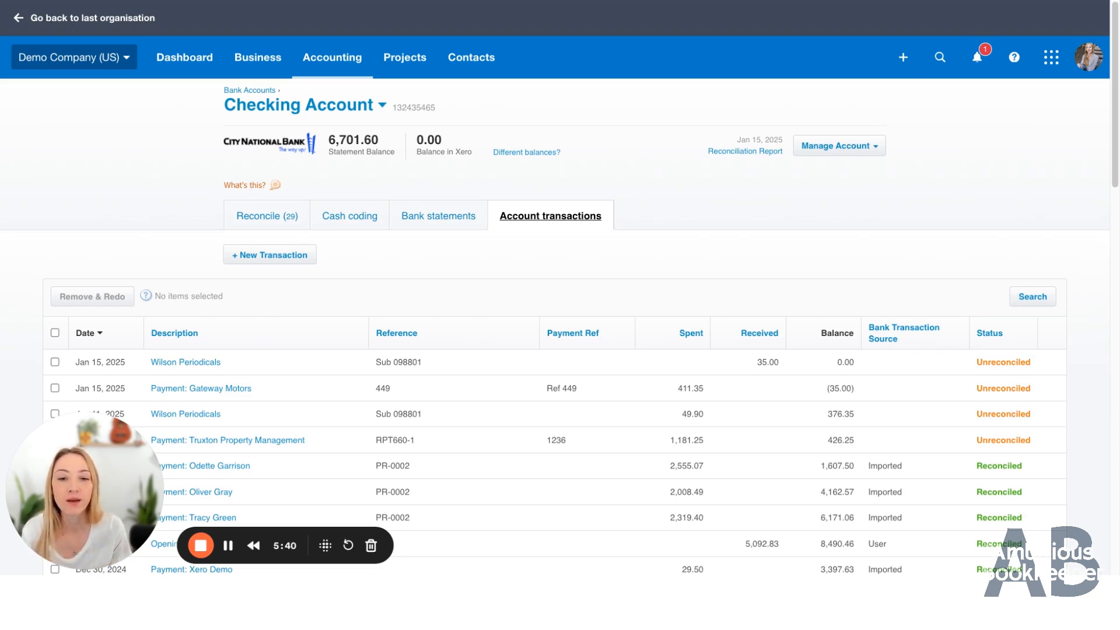
{"action": "mouse_move", "coordinate": [567, 288]}
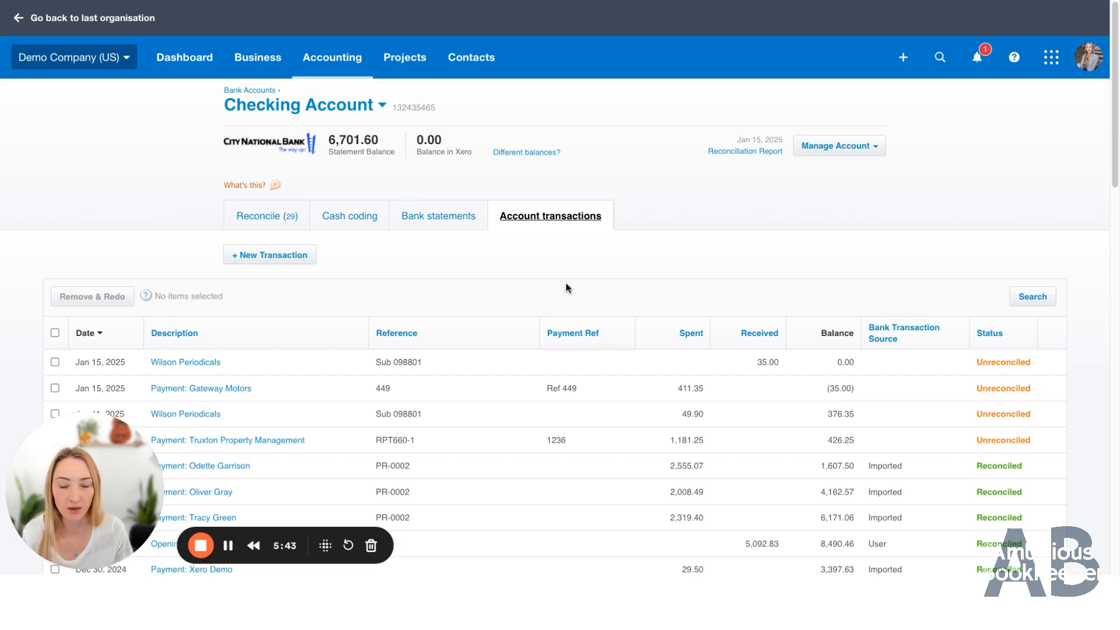
{"action": "mouse_move", "coordinate": [636, 306]}
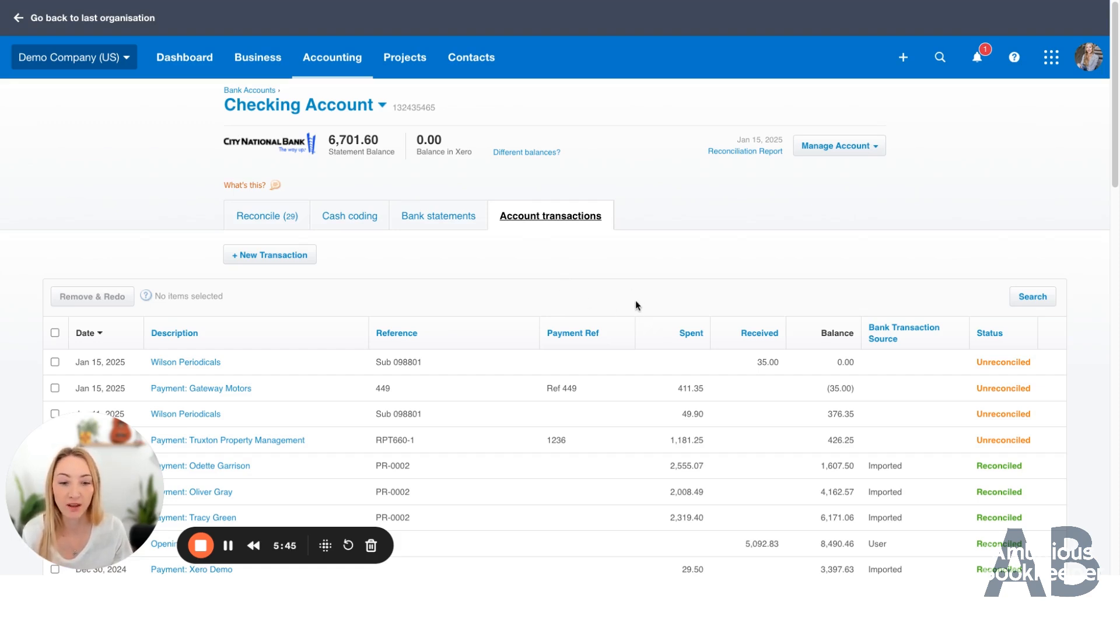
{"action": "mouse_move", "coordinate": [619, 297]}
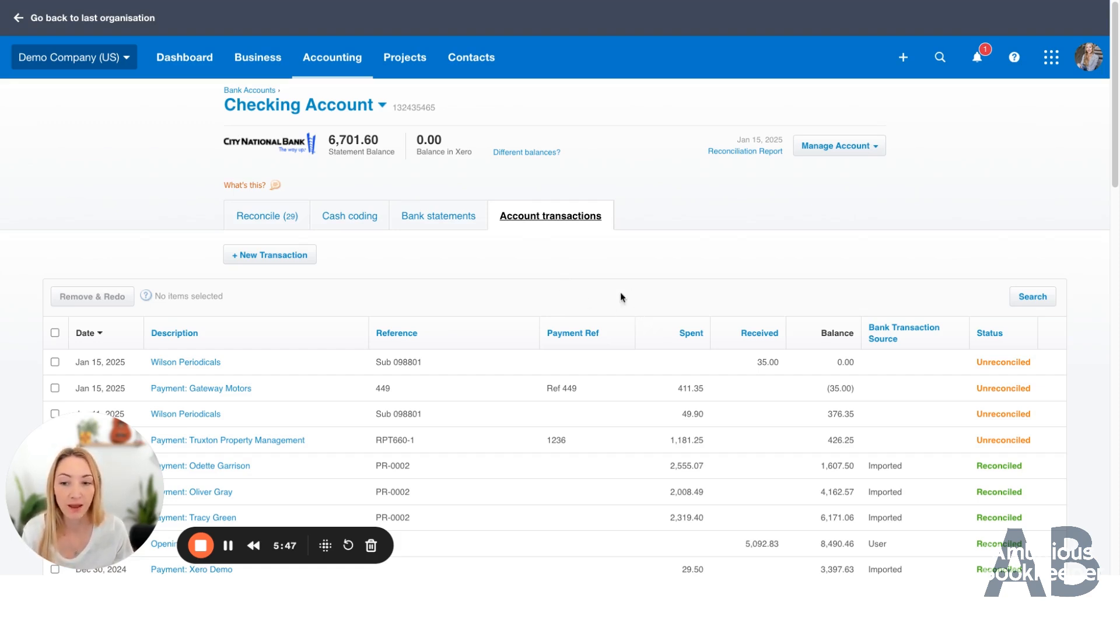
{"action": "mouse_move", "coordinate": [463, 150]}
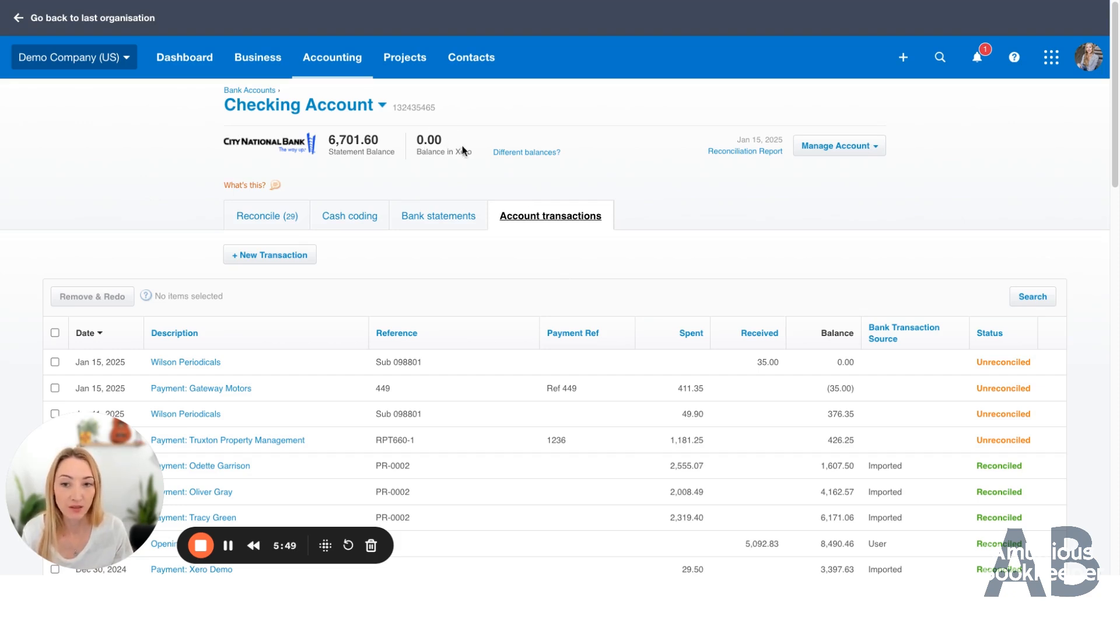
Go to Accounting > Advanced and bring Conversion balances into view
{"action": "left_click", "coordinate": [332, 58]}
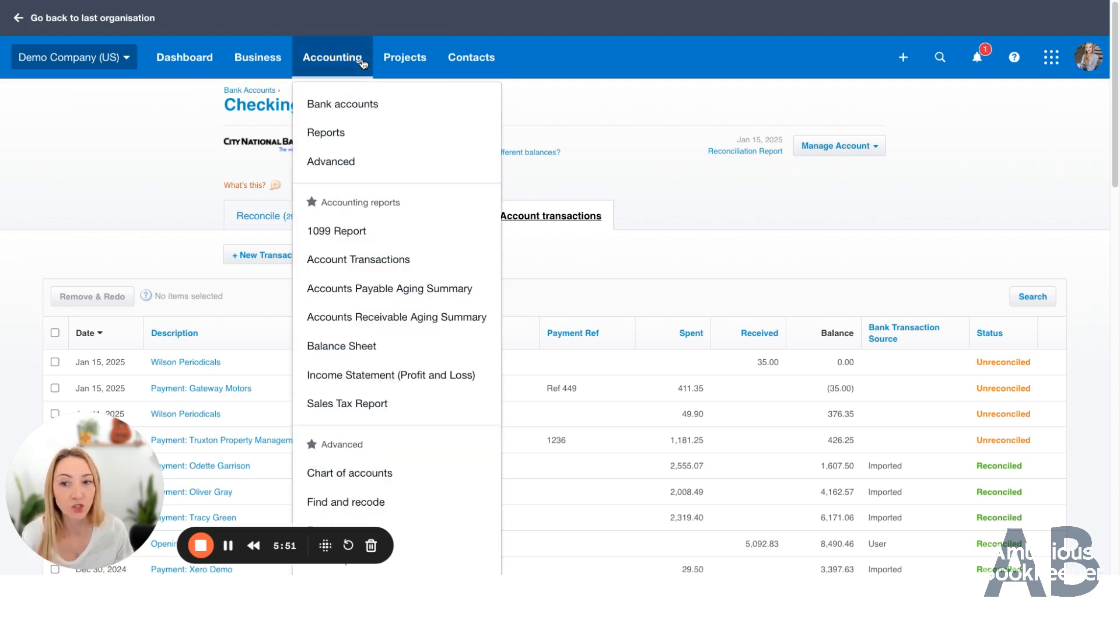
{"action": "mouse_move", "coordinate": [376, 151]}
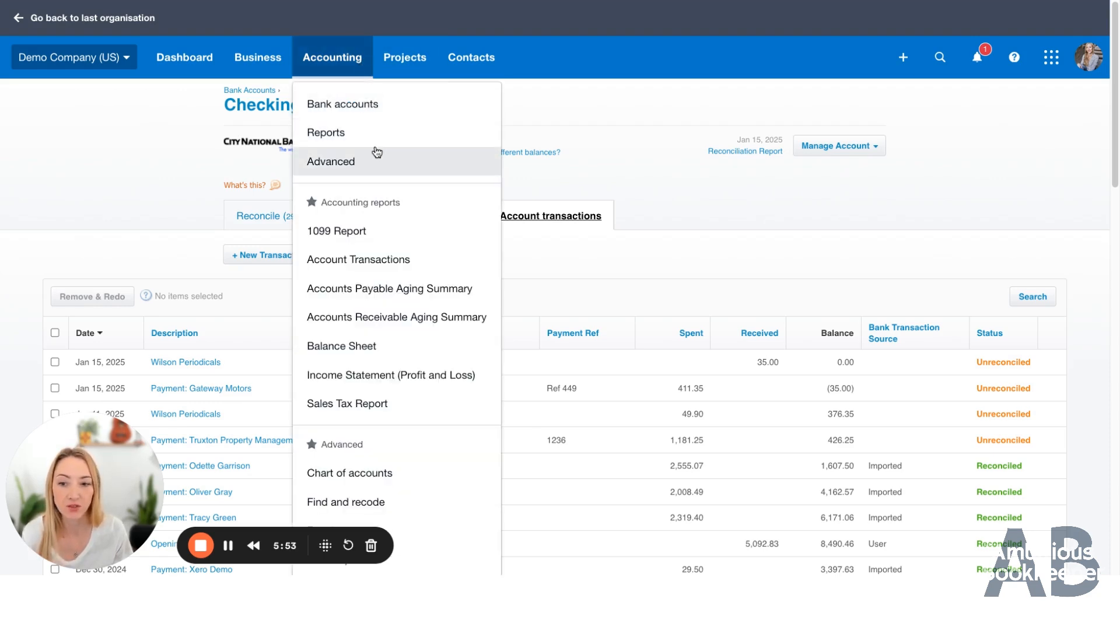
{"action": "left_click", "coordinate": [330, 161]}
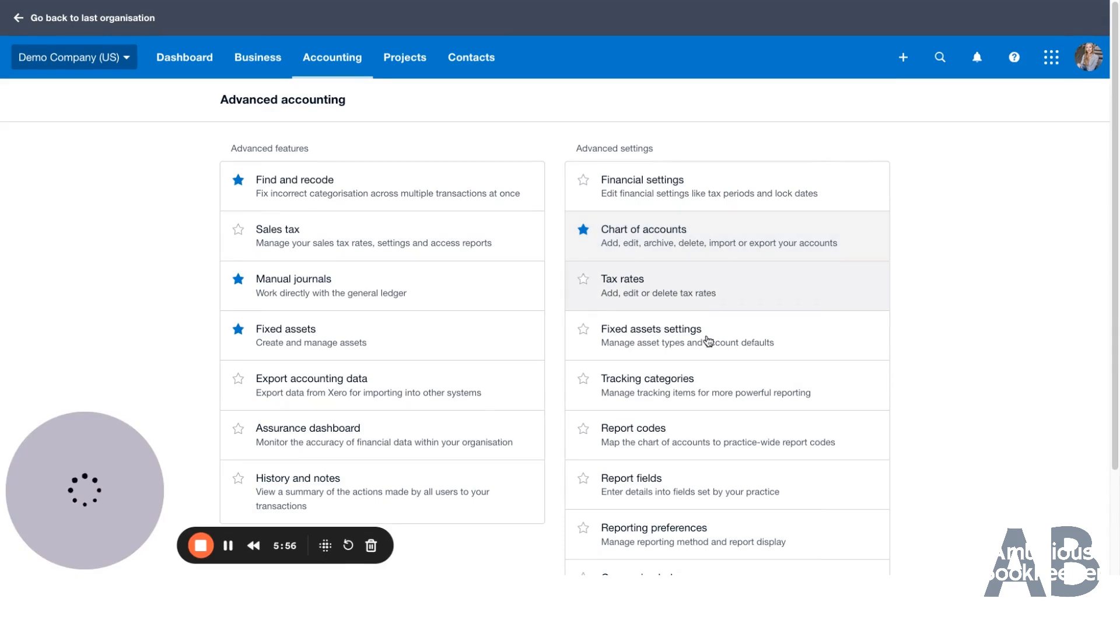
{"action": "scroll", "scroll_direction": "down", "scroll_amount": 3}
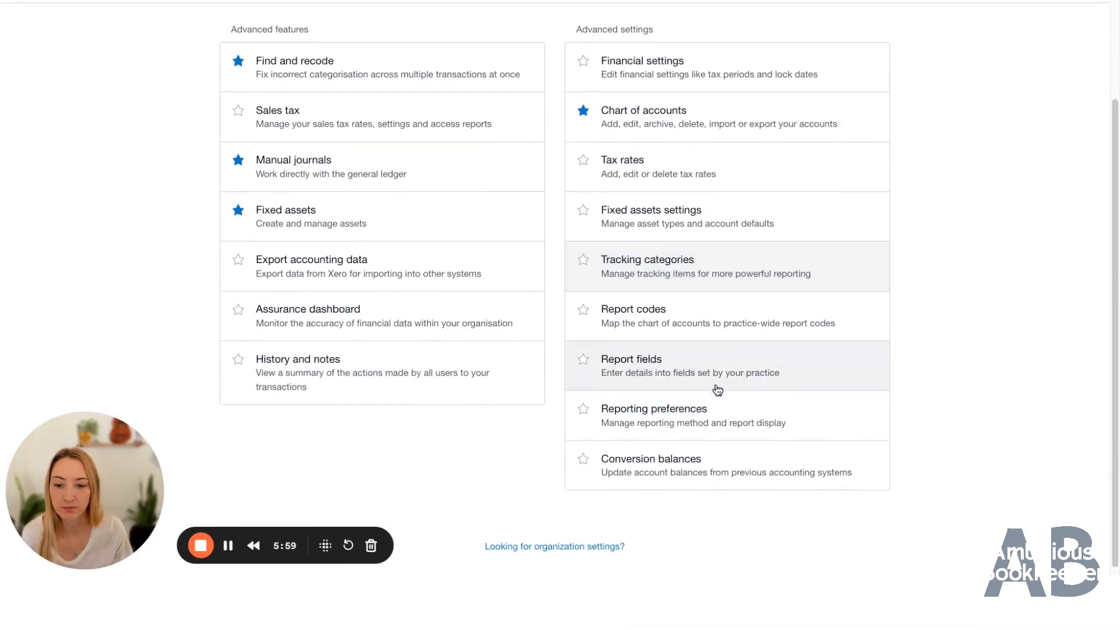
{"action": "mouse_move", "coordinate": [686, 467]}
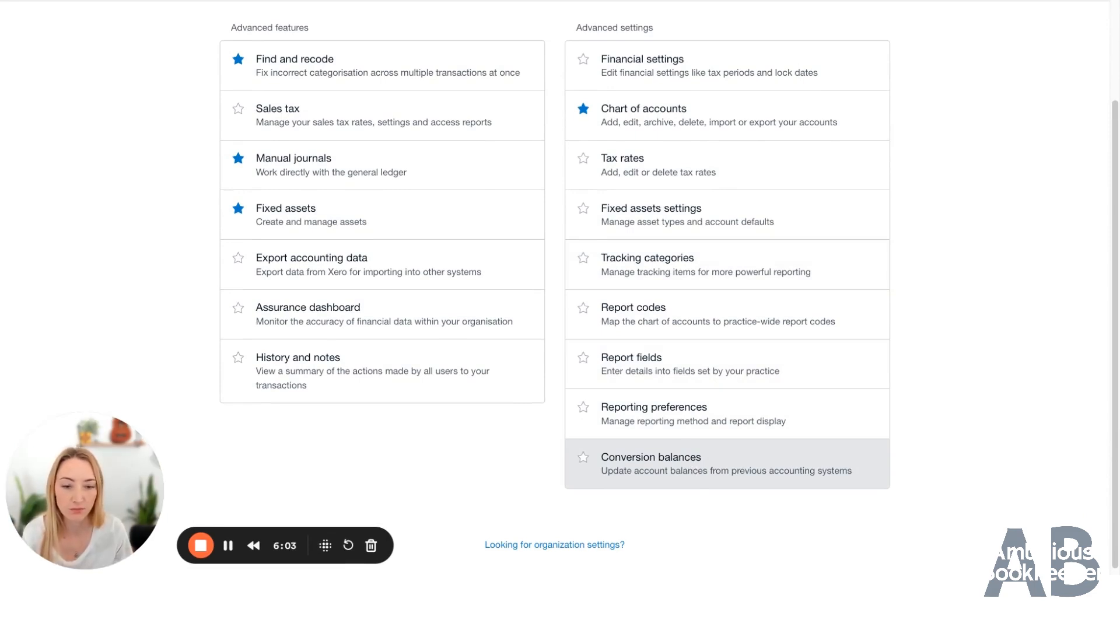
{"action": "mouse_move", "coordinate": [712, 397]}
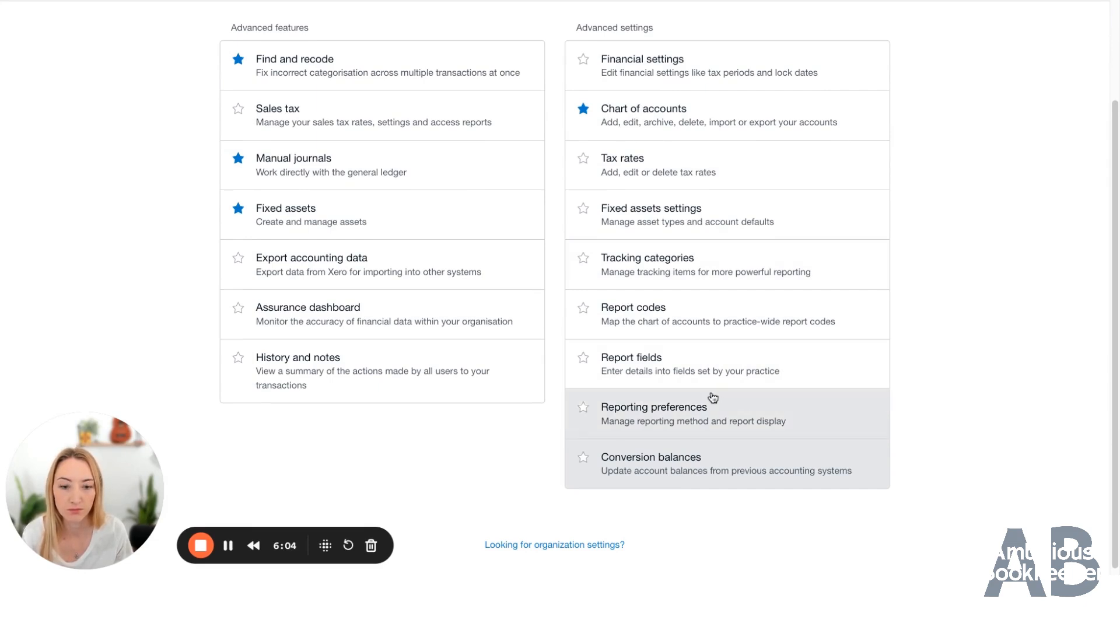
Open Conversion balances and lock balances at Nov 10, 2023
{"action": "left_click", "coordinate": [650, 457]}
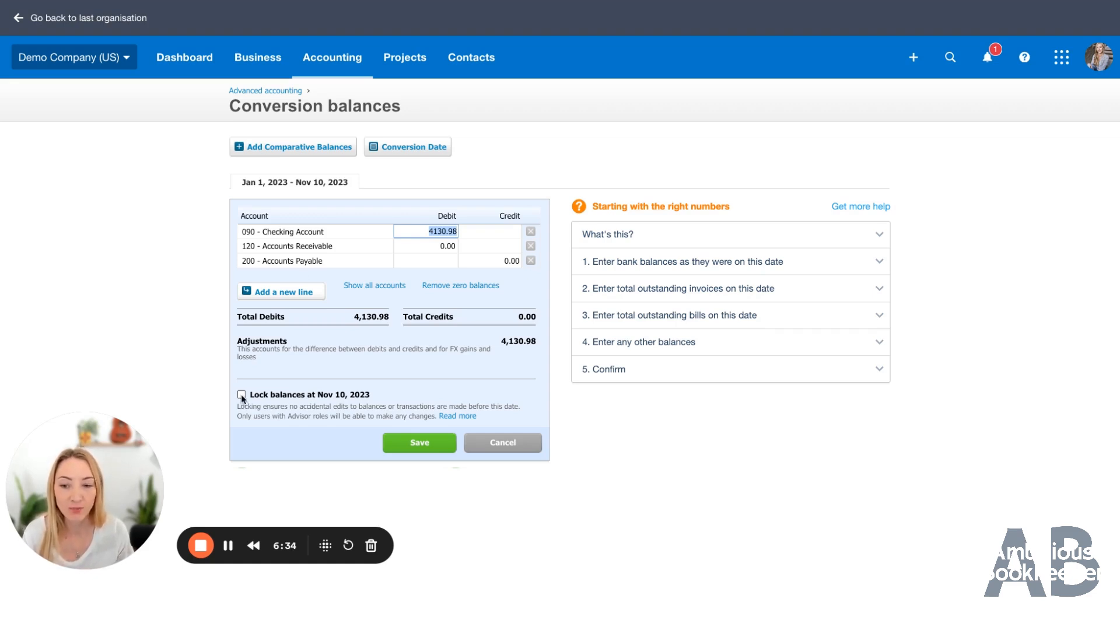
{"action": "left_click", "coordinate": [241, 395]}
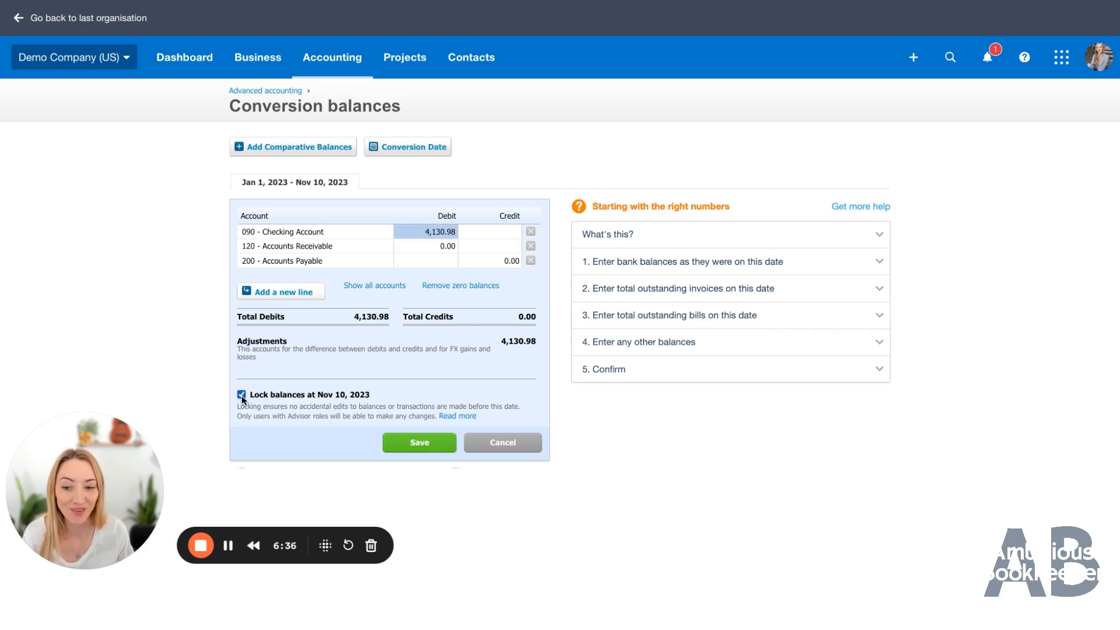